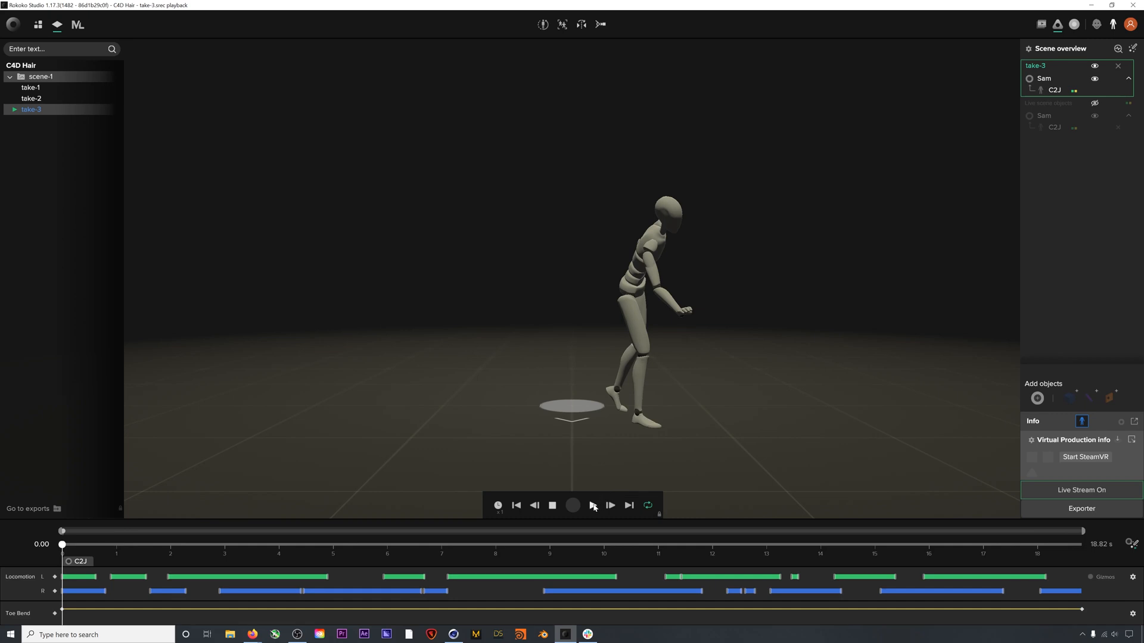
Step: Play back take-3 and export it as binary FBX, Rokoko Newton skeleton, 30 FPS
{"action": "left_click", "coordinate": [593, 505]}
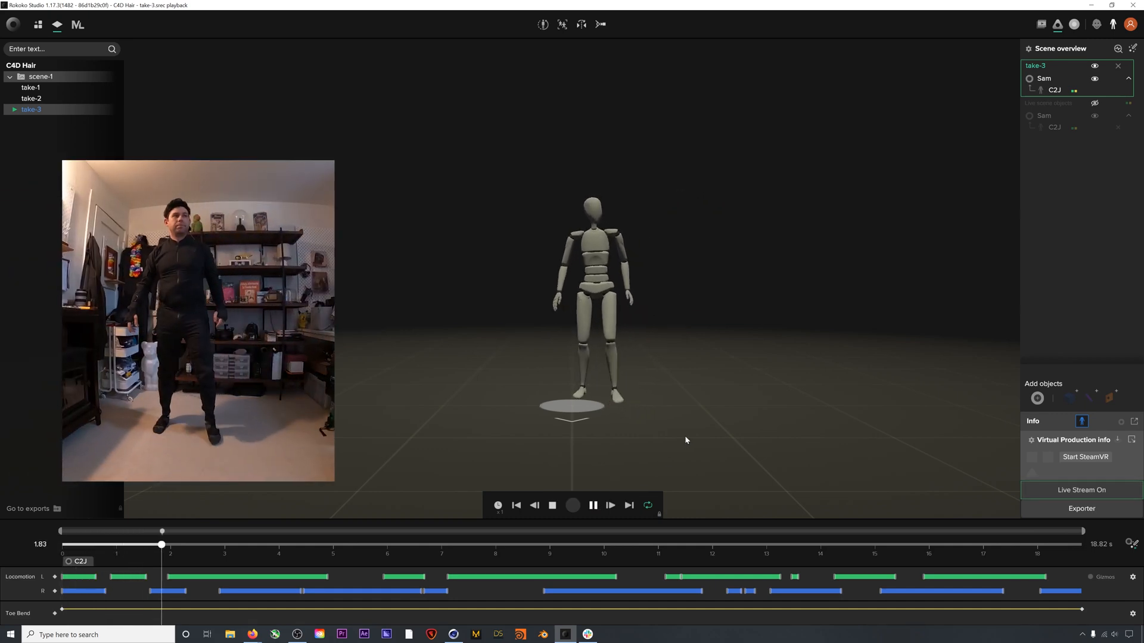
{"action": "left_click", "coordinate": [592, 505]}
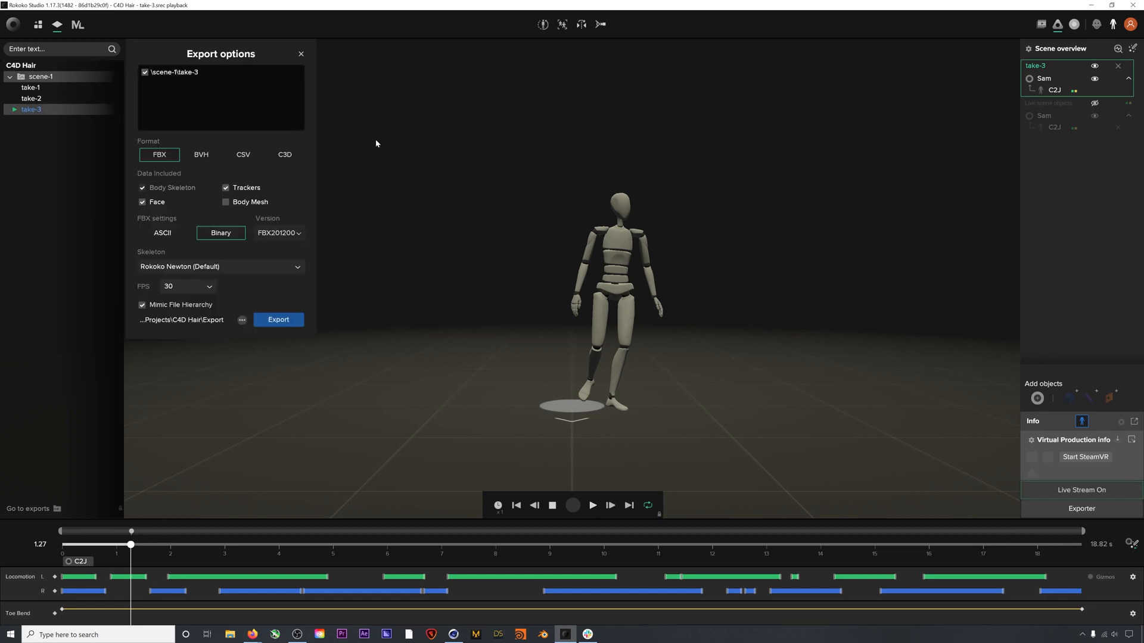
{"action": "mouse_move", "coordinate": [188, 289]}
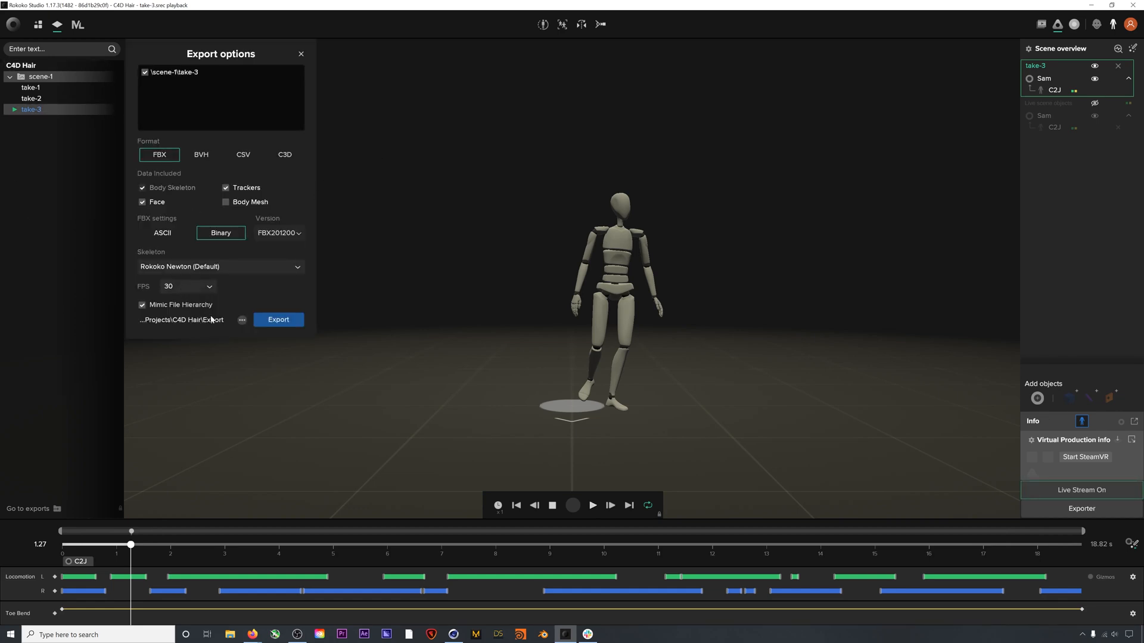
{"action": "left_click", "coordinate": [278, 320]}
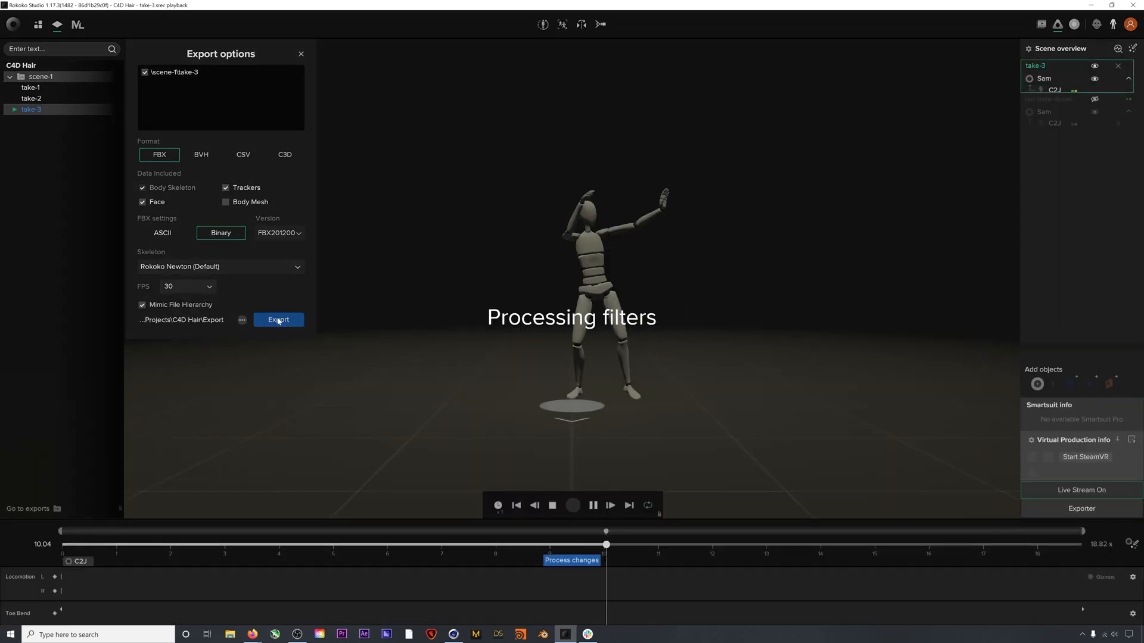
{"action": "left_click", "coordinate": [278, 320]}
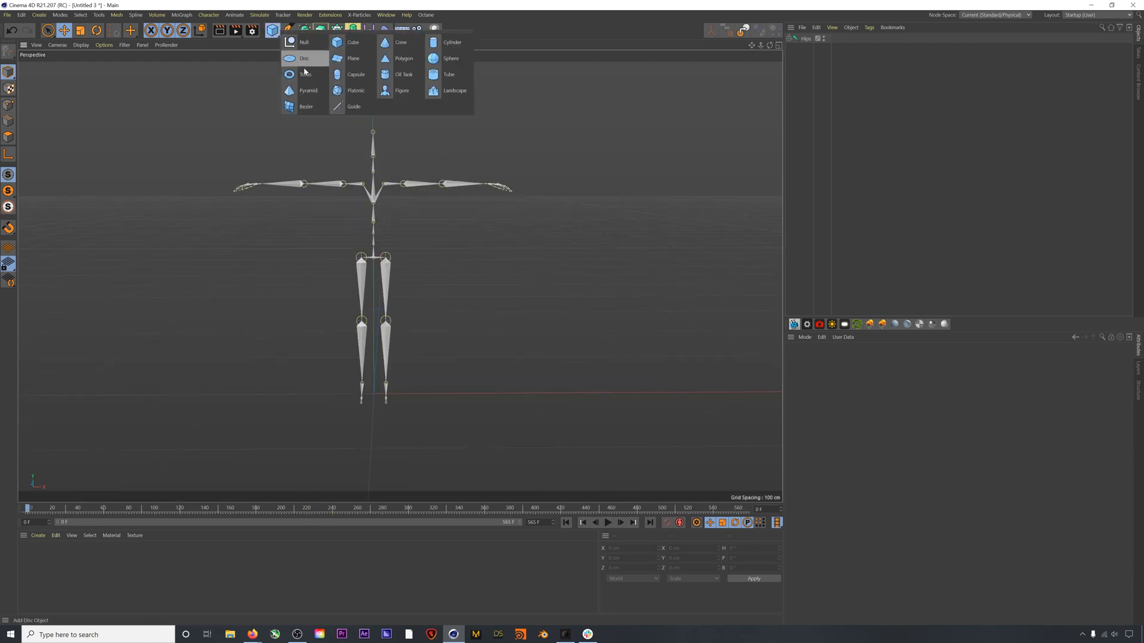
Step: Add a Figure mannequin and merge its parts with Connect Objects + Delete
{"action": "left_click", "coordinate": [402, 90]}
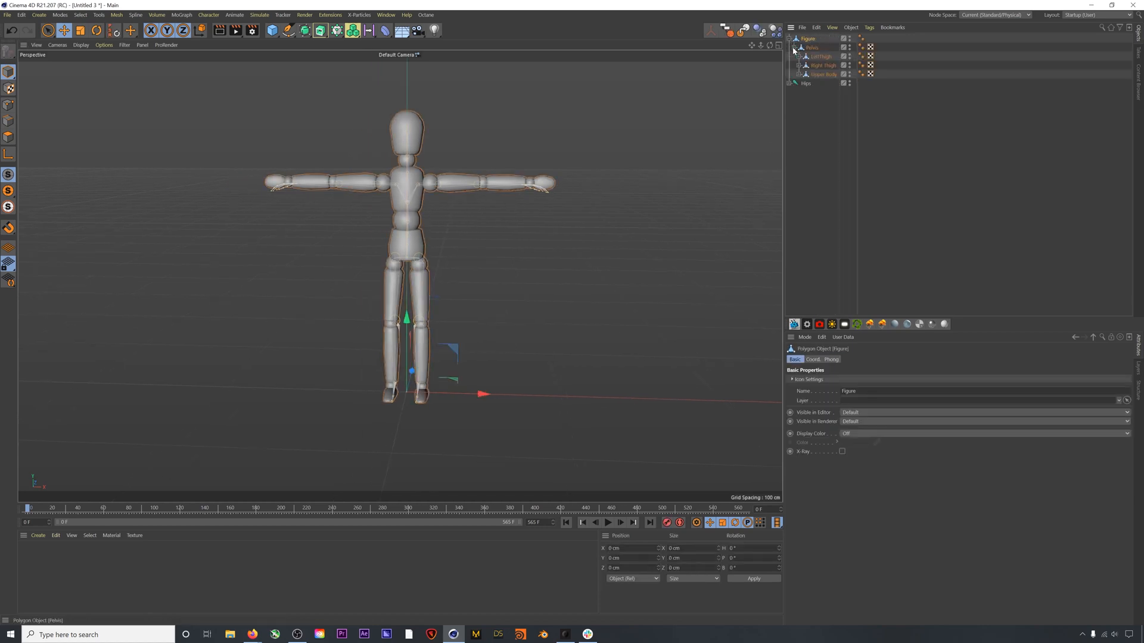
{"action": "right_click", "coordinate": [803, 38]}
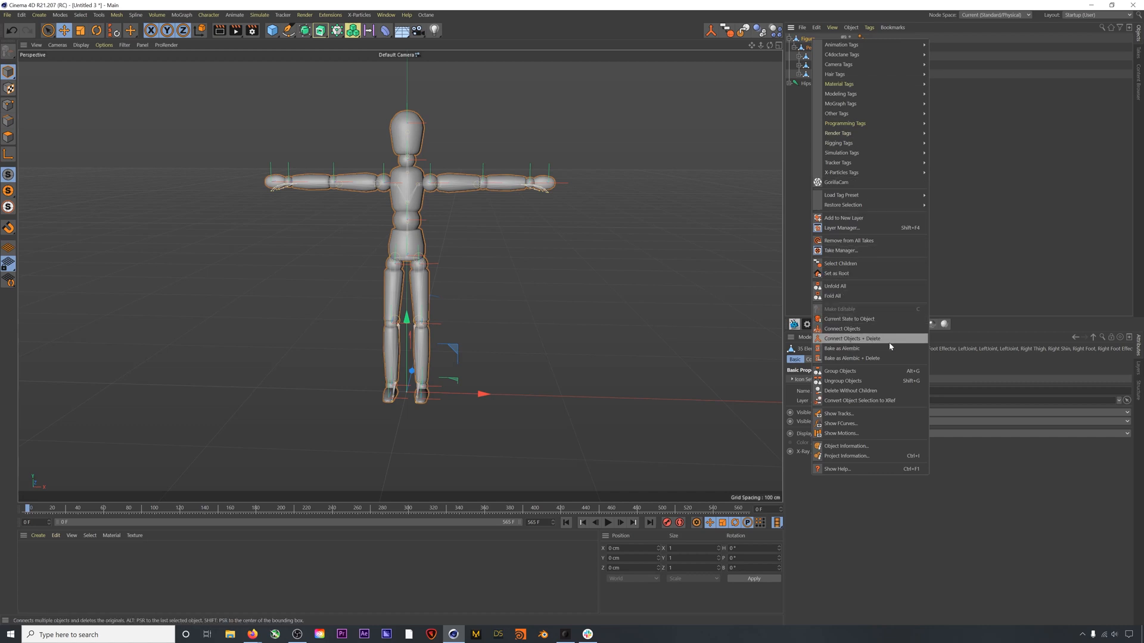
{"action": "left_click", "coordinate": [852, 339]}
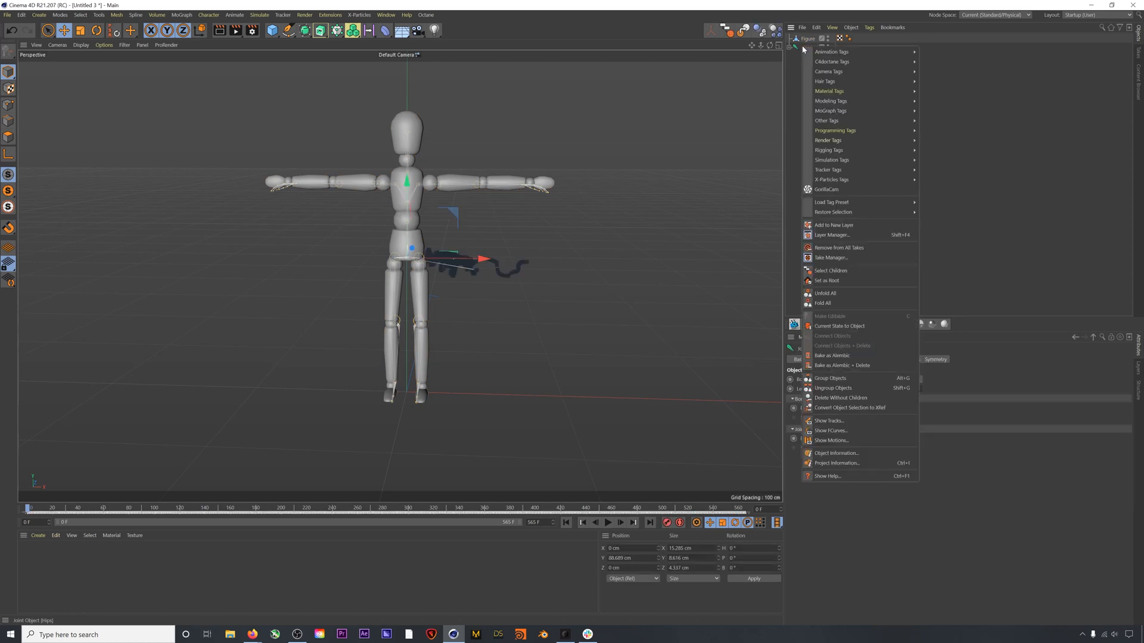
{"action": "mouse_move", "coordinate": [839, 258]}
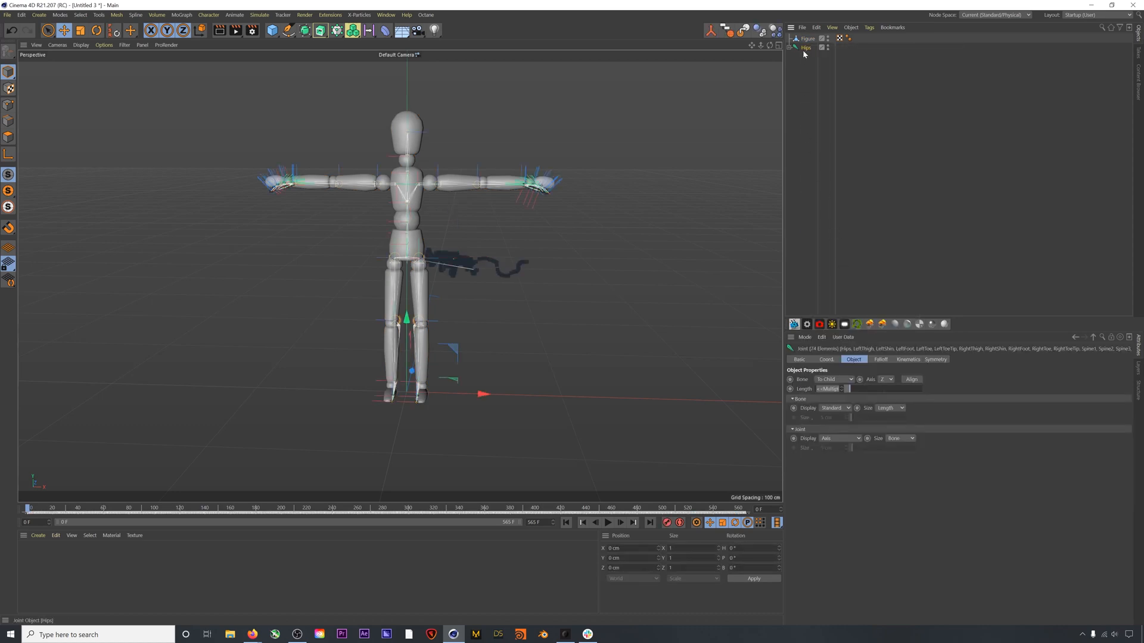
Step: Bind the Figure to the Hips skeleton with Character > Bind, then play back to verify
{"action": "left_click", "coordinate": [807, 38]}
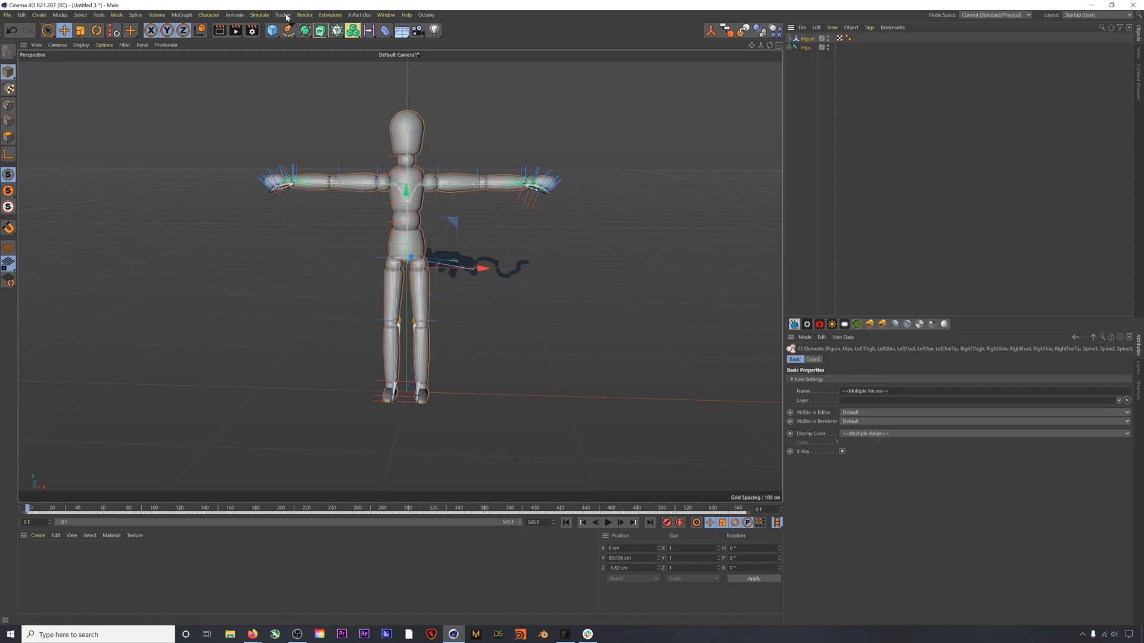
{"action": "left_click", "coordinate": [208, 15]}
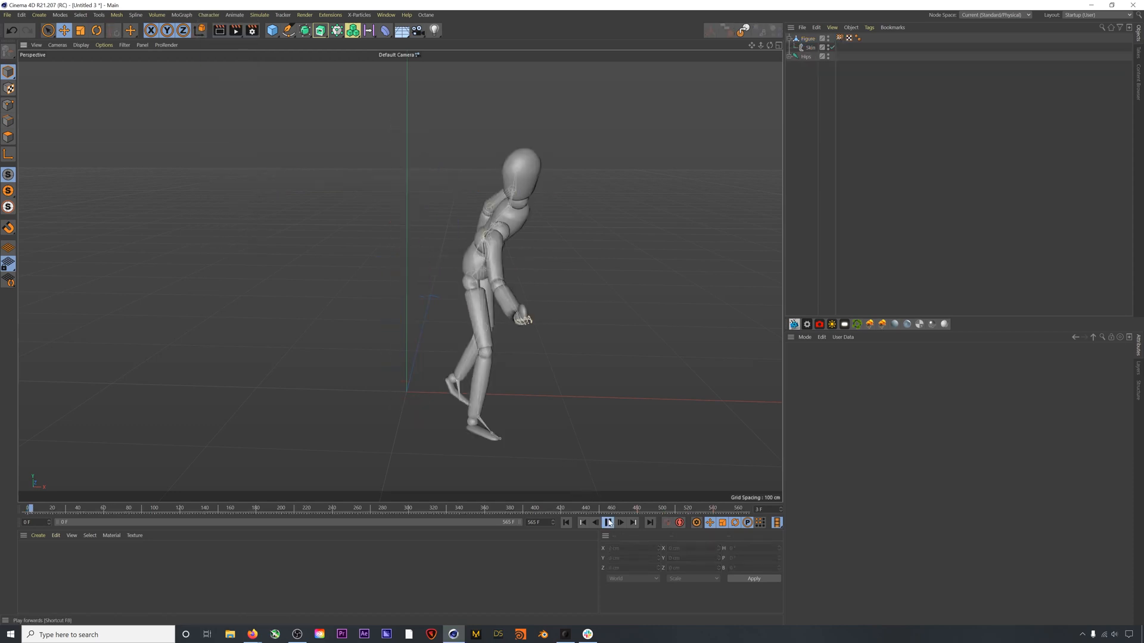
{"action": "left_click", "coordinate": [607, 522]}
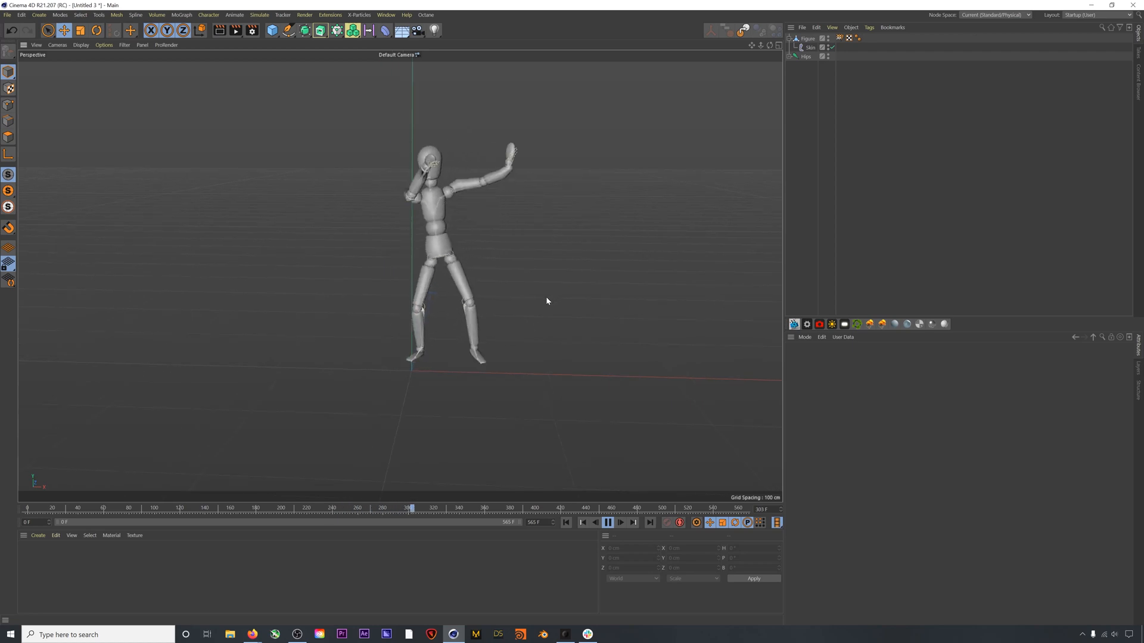
{"action": "left_click", "coordinate": [604, 523]}
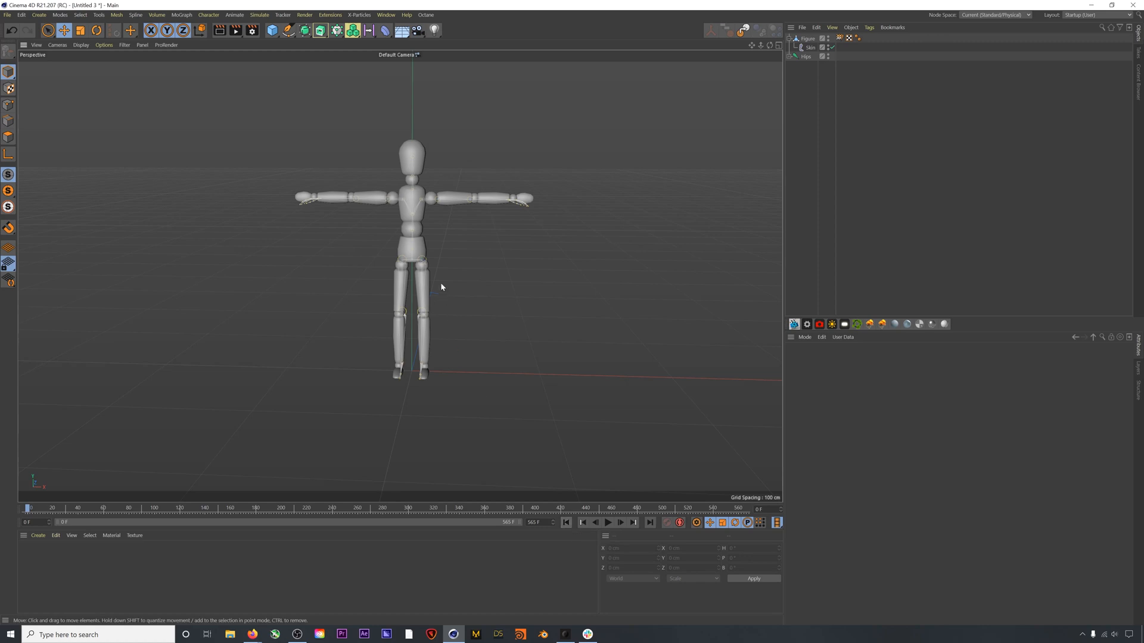
Step: Add a ground Plane and grow hair with a hair material over the skinned figure
{"action": "left_click", "coordinate": [805, 39]}
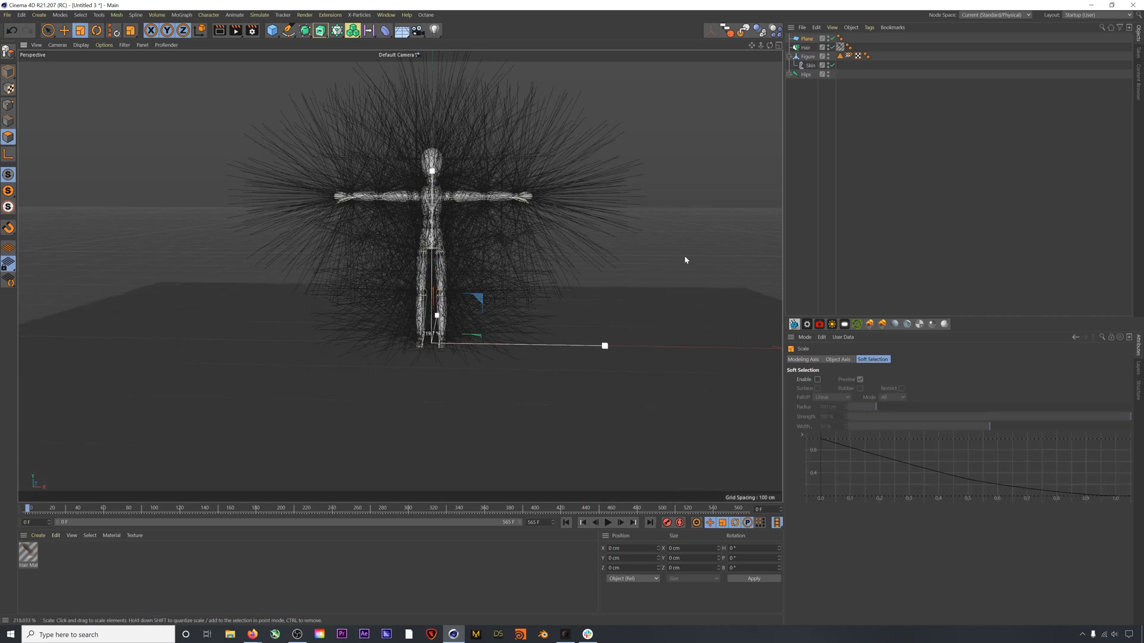
Step: Enable Surface to Hair collision in Forces and set the guide Length to 30 cm
{"action": "left_click", "coordinate": [841, 27]}
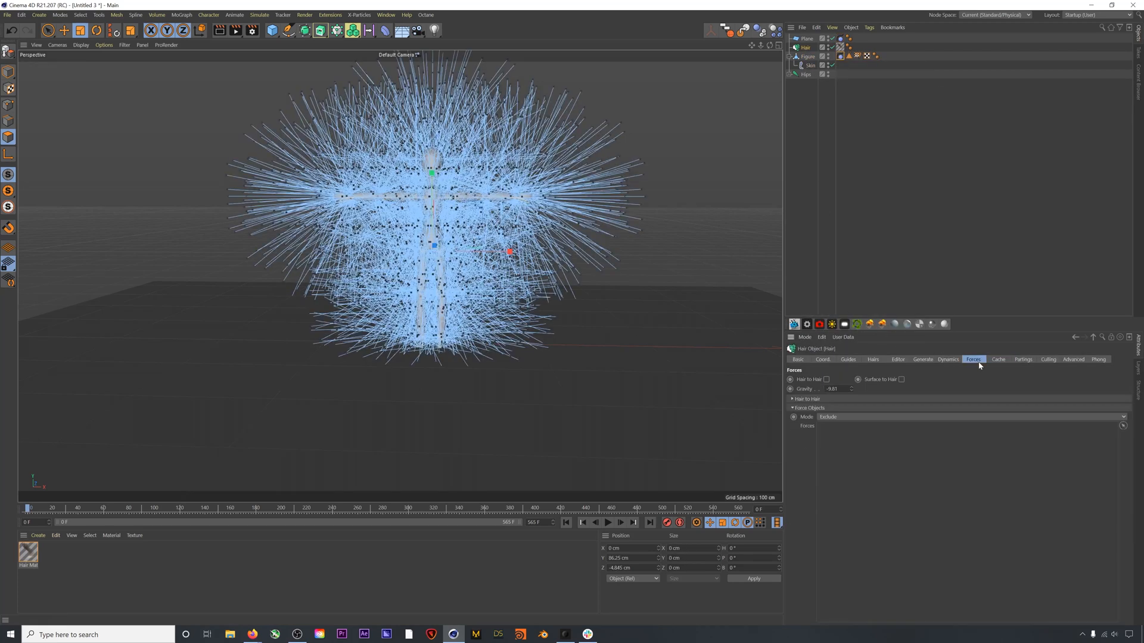
{"action": "left_click", "coordinate": [901, 380]}
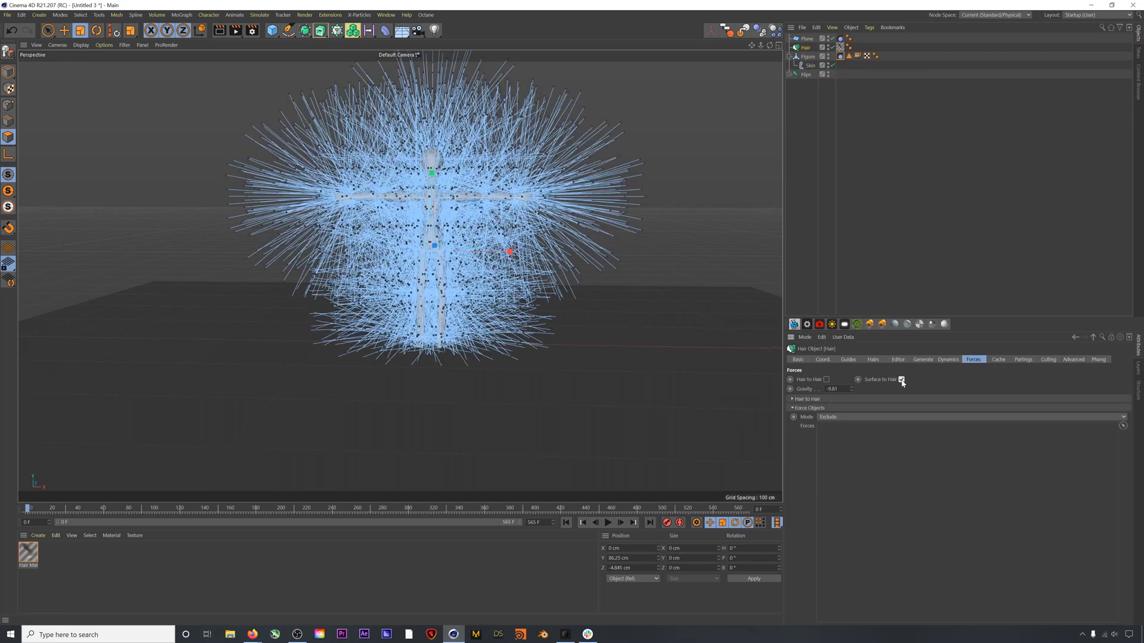
{"action": "left_click", "coordinate": [847, 360]}
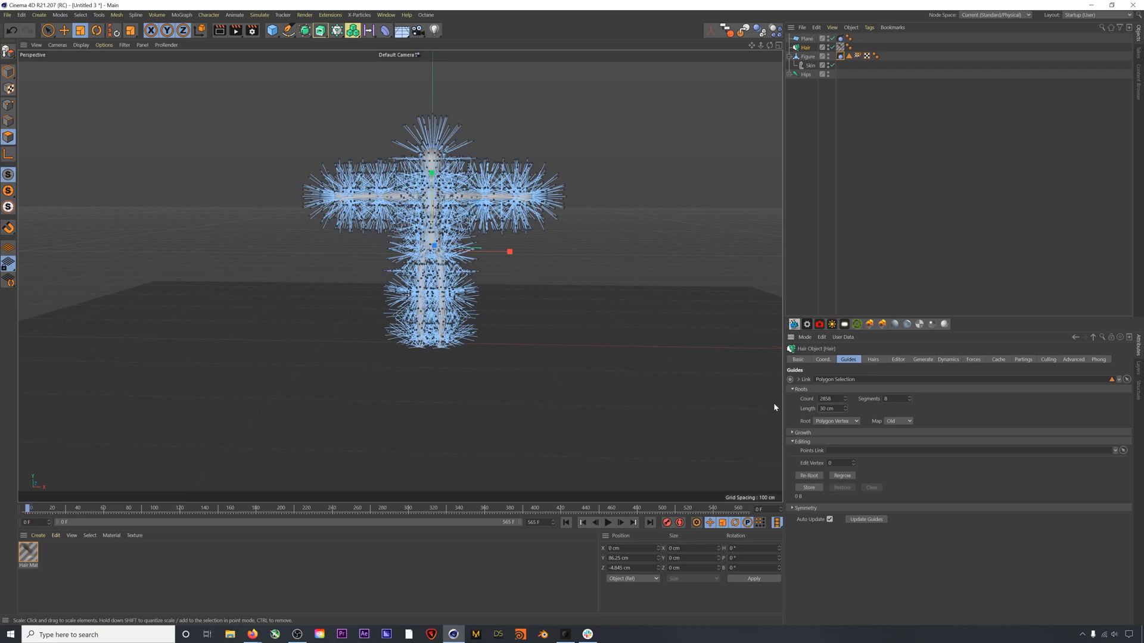
{"action": "left_click", "coordinate": [608, 522]}
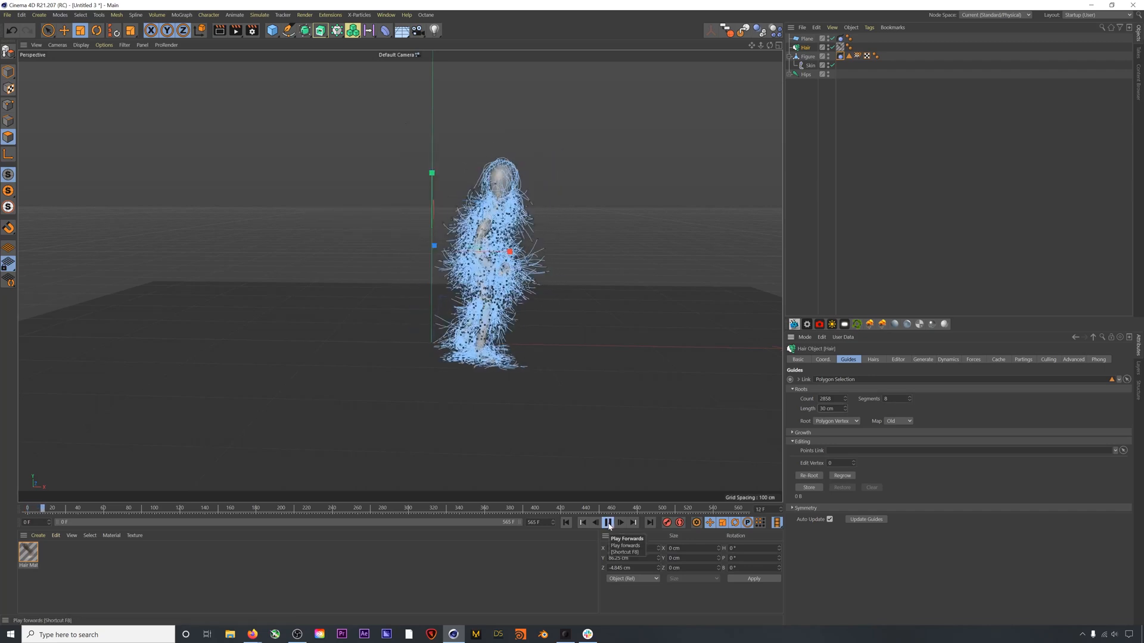
{"action": "left_click", "coordinate": [608, 522]}
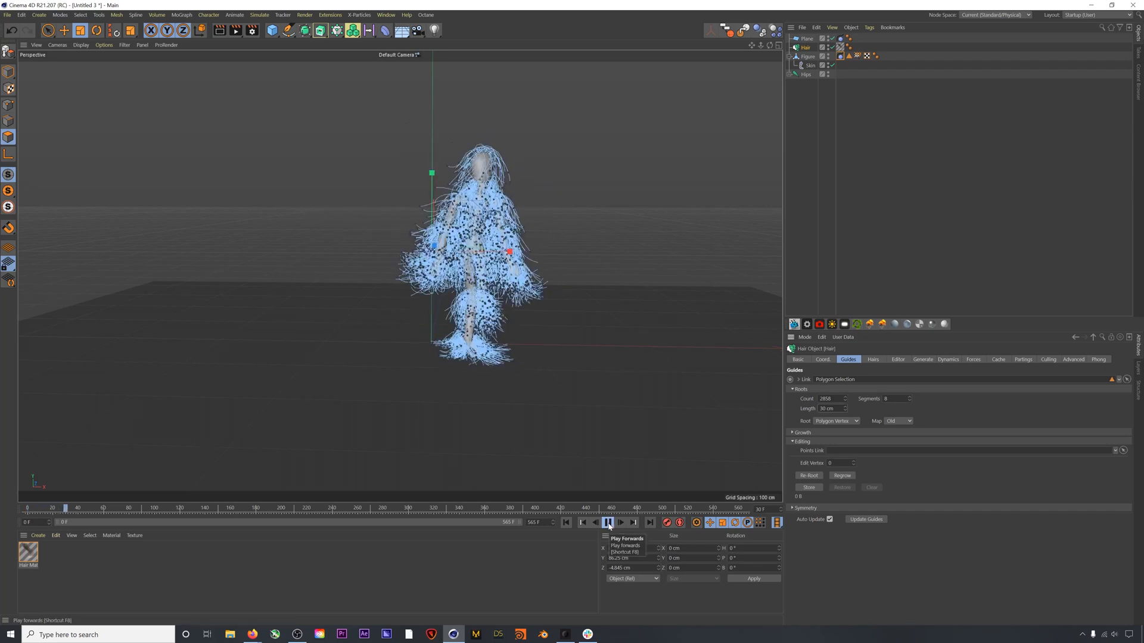
{"action": "left_click", "coordinate": [608, 523]}
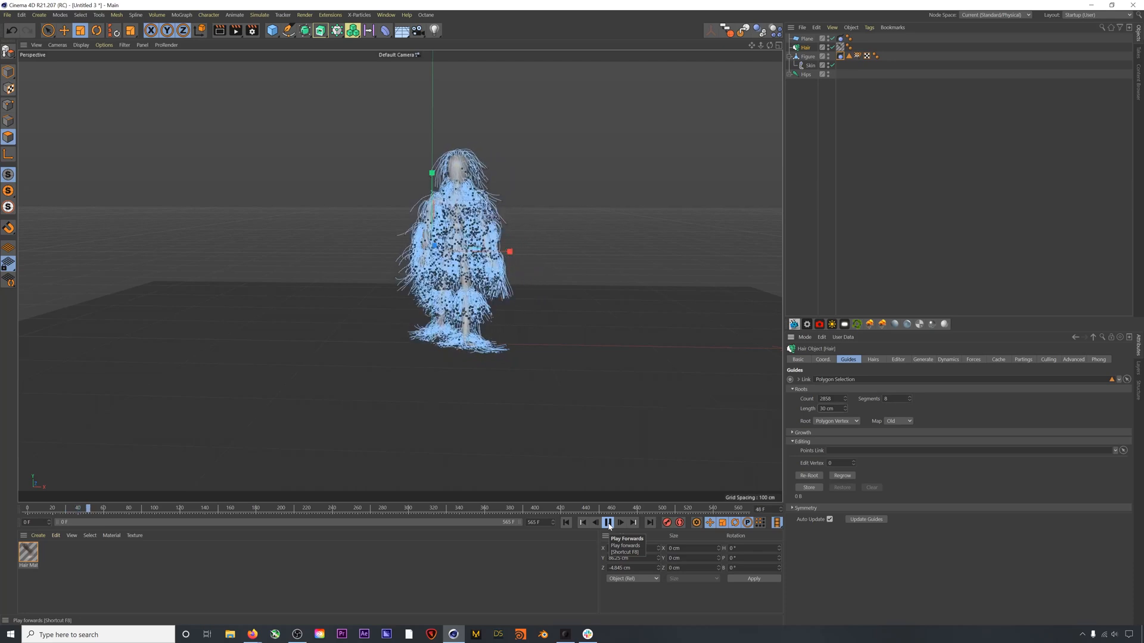
{"action": "left_click", "coordinate": [608, 522]}
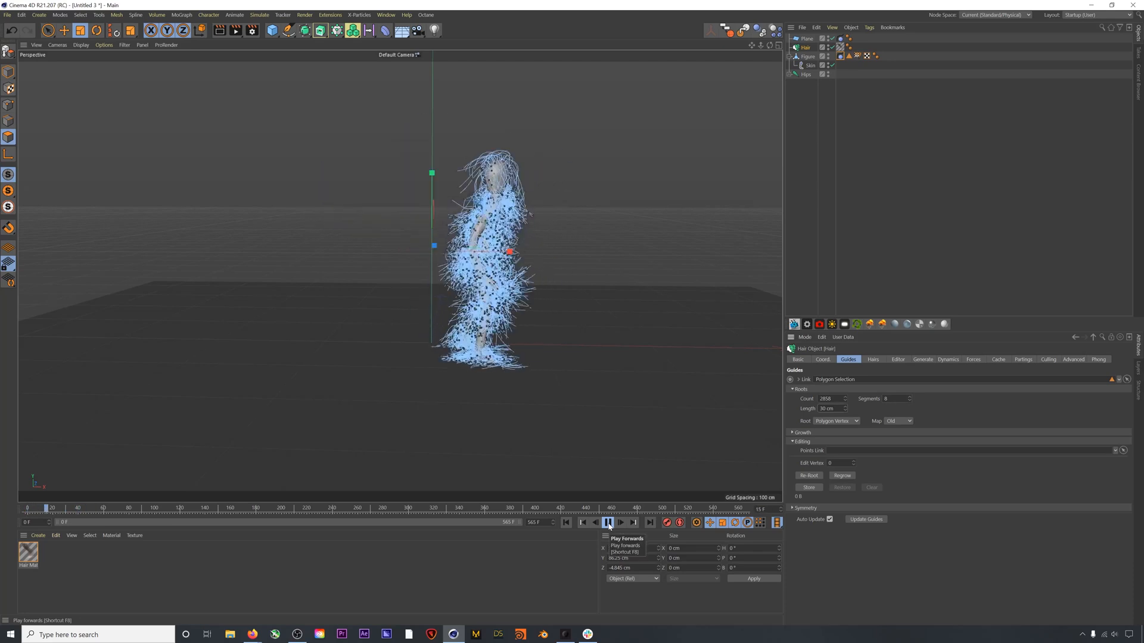
{"action": "left_click", "coordinate": [608, 523]}
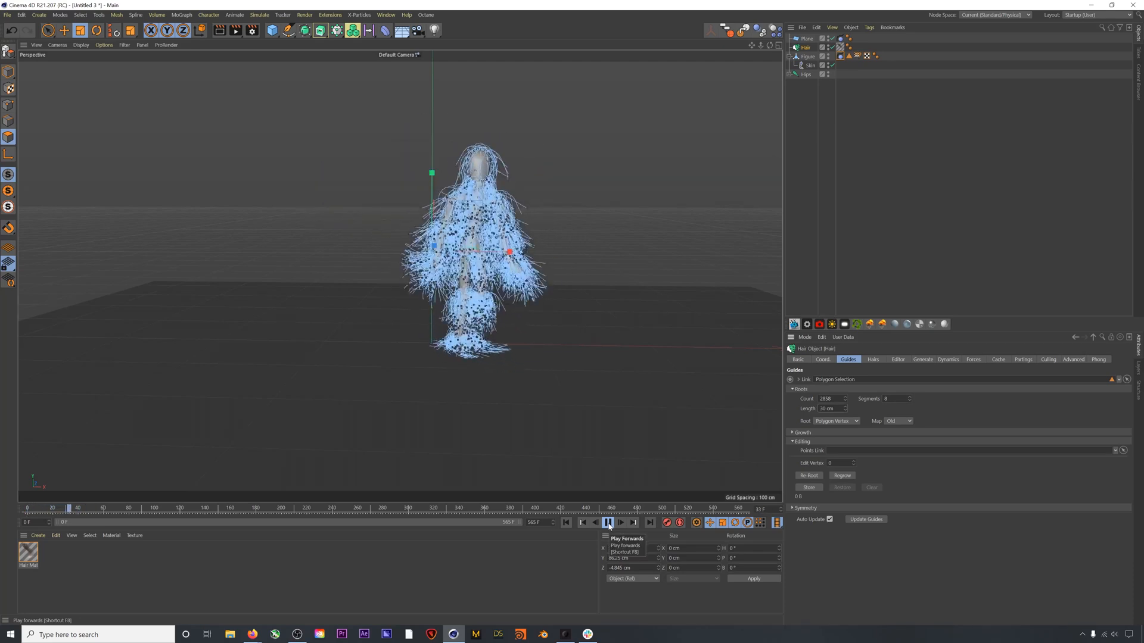
{"action": "left_click", "coordinate": [608, 523]}
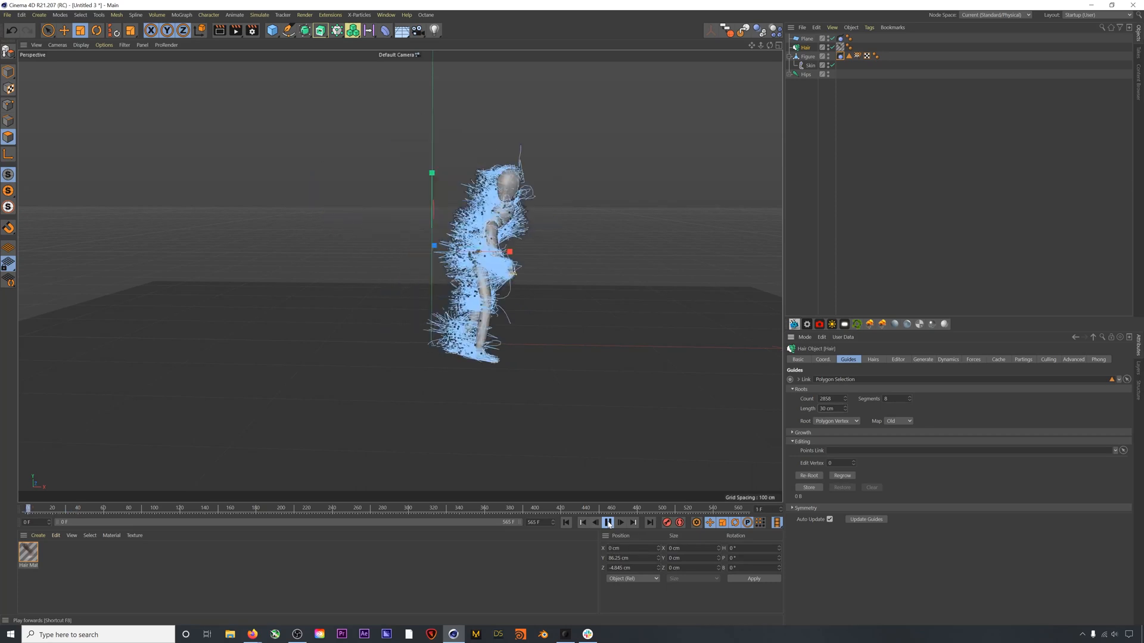
{"action": "left_click", "coordinate": [608, 522]}
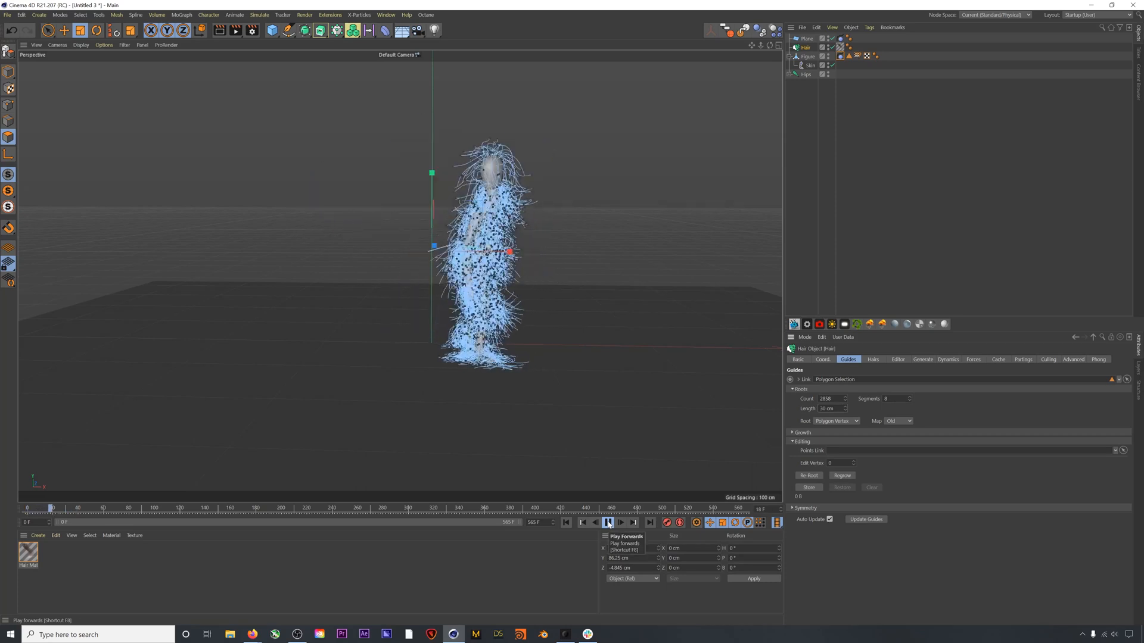
{"action": "left_click", "coordinate": [608, 522]}
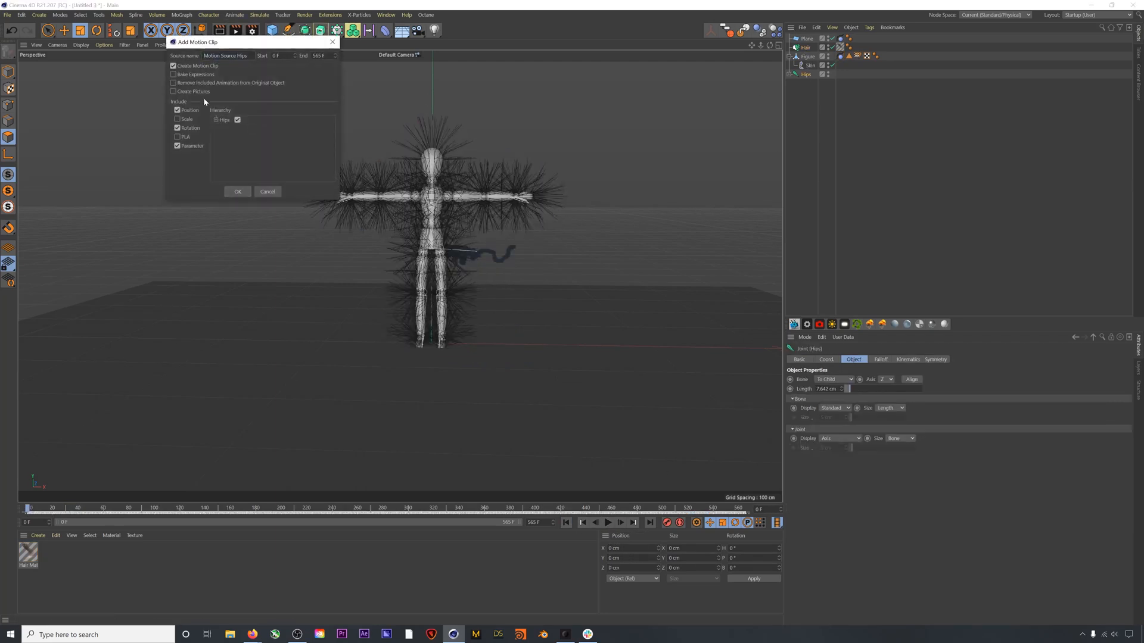
Step: Create a motion clip from the Hips animation, open its settings, and play it
{"action": "left_click", "coordinate": [237, 191]}
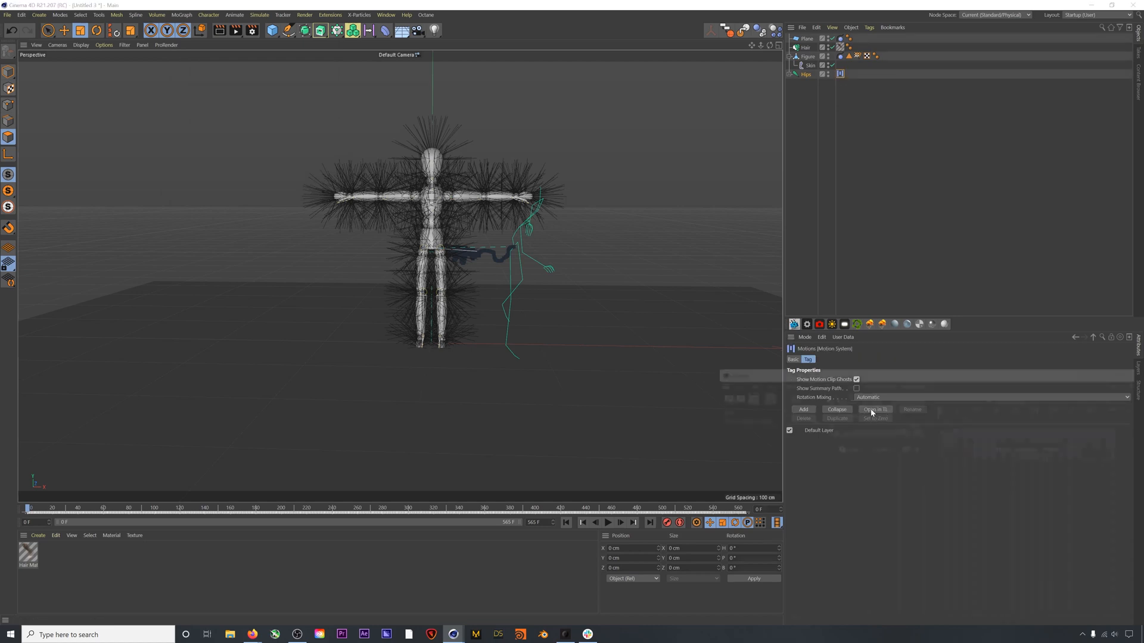
{"action": "left_click", "coordinate": [875, 410]}
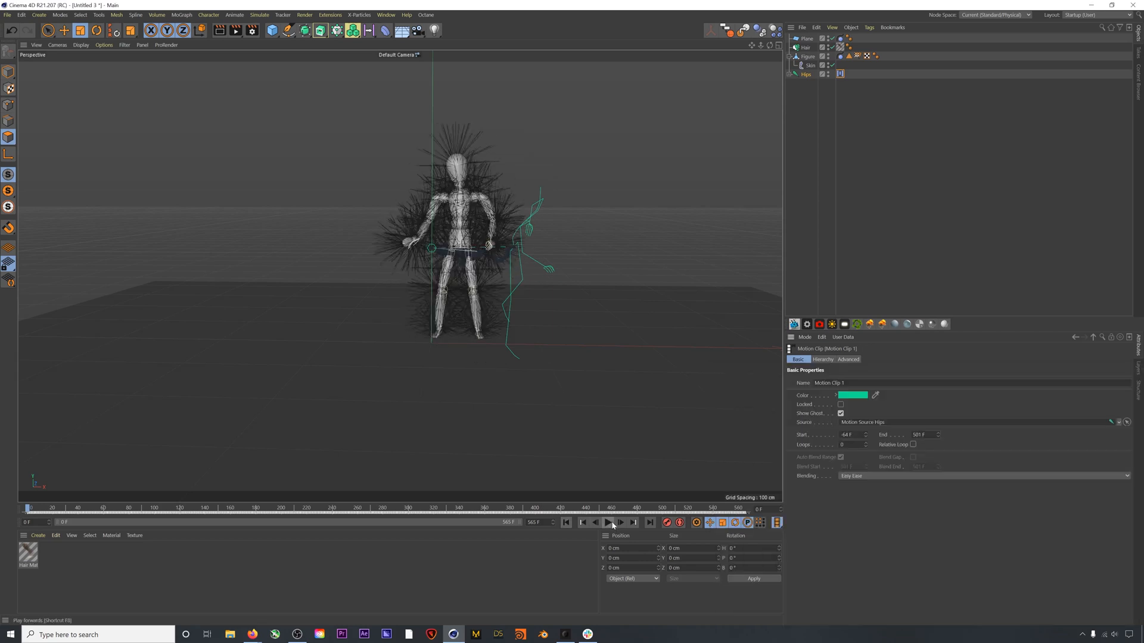
{"action": "left_click", "coordinate": [607, 522]}
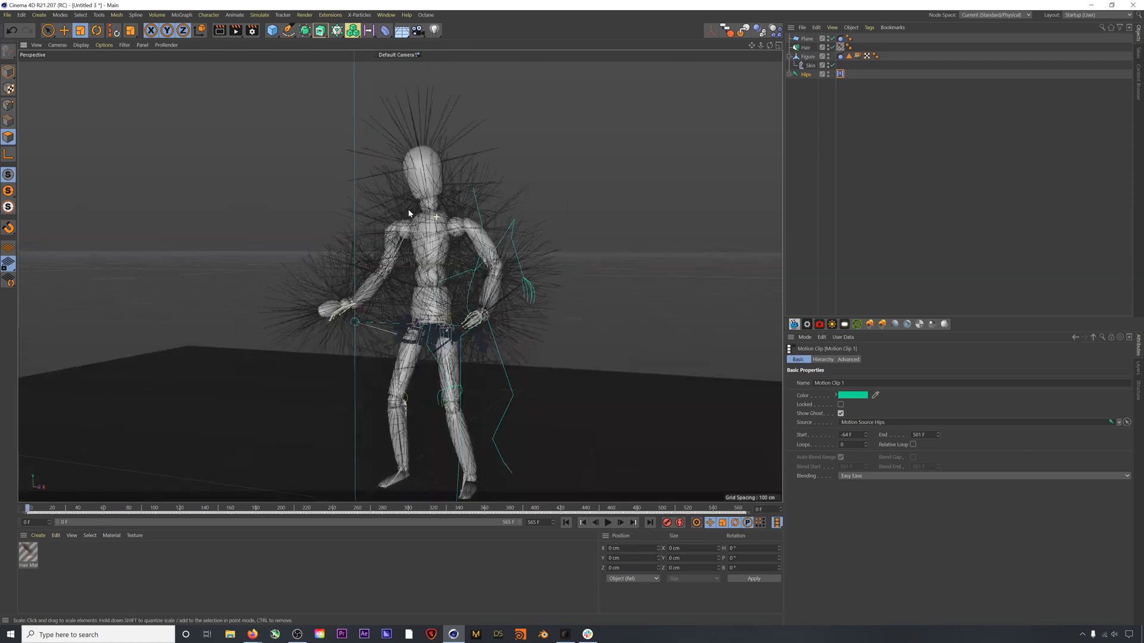
Step: Set the Hair object's Guides Root to Polygon Area
{"action": "left_click", "coordinate": [803, 46]}
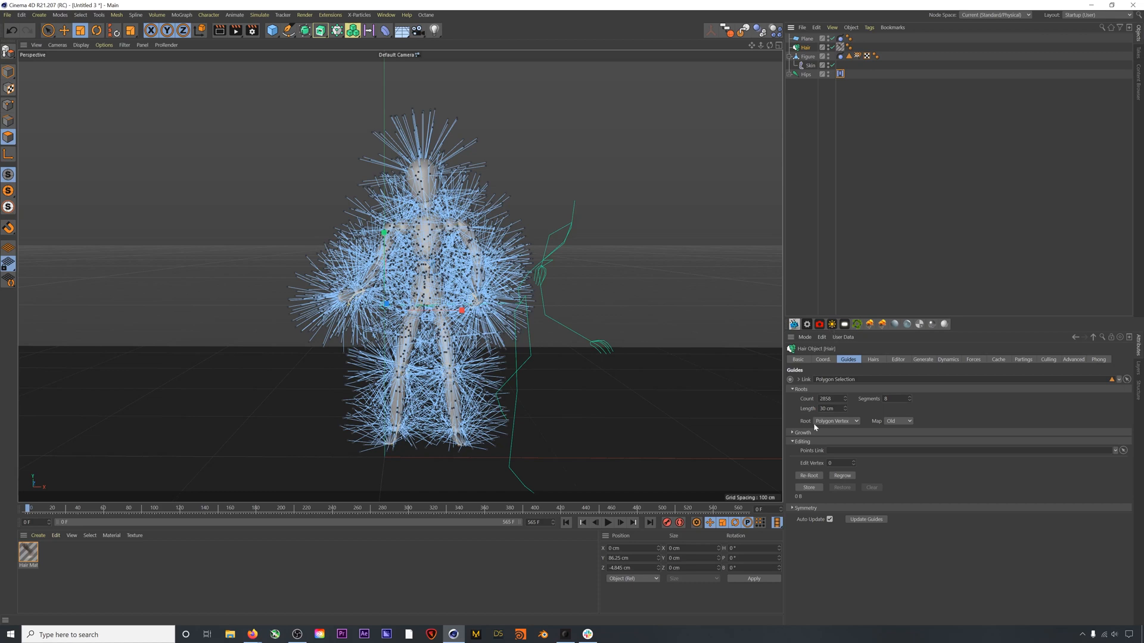
{"action": "left_click", "coordinate": [836, 421]}
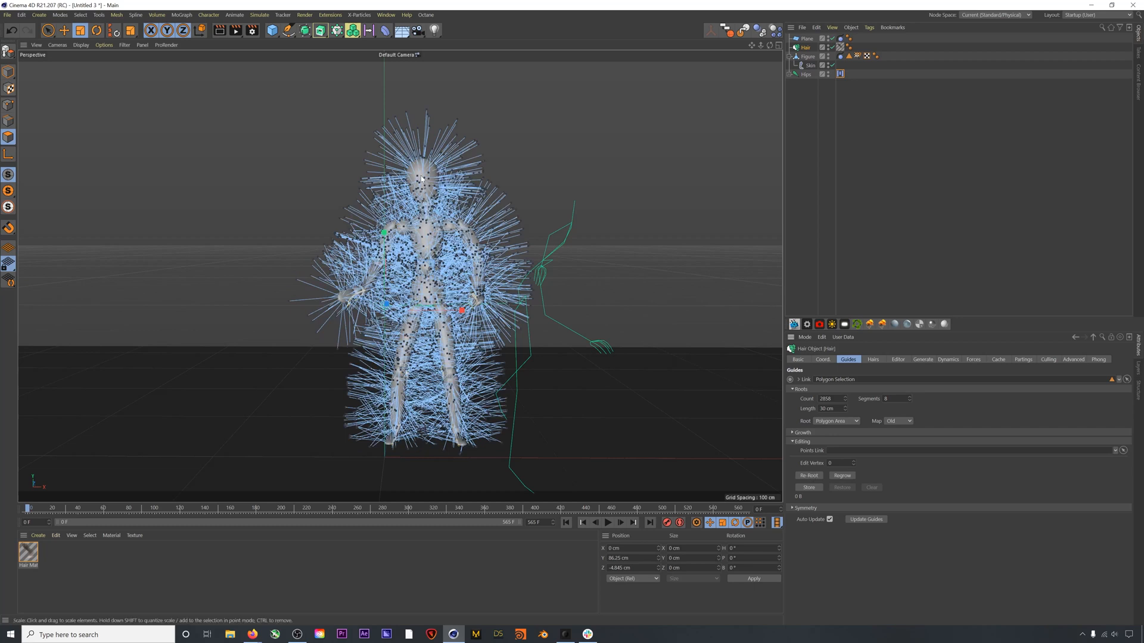
{"action": "mouse_move", "coordinate": [668, 293]}
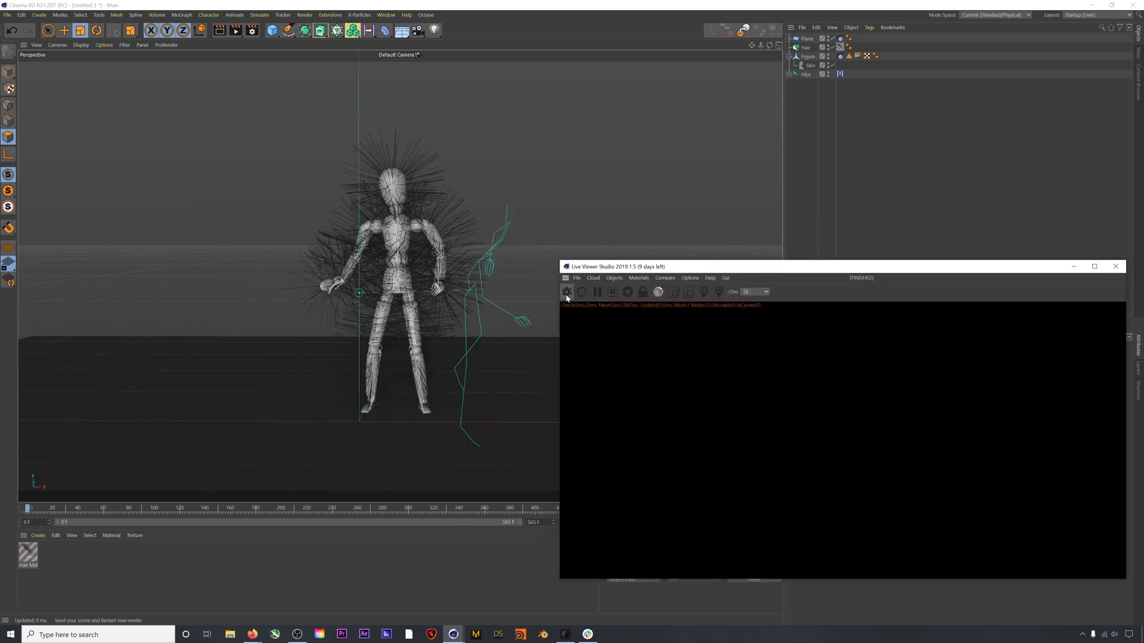
Step: Restart the Octane live render and open Hair Mat in the material editor
{"action": "left_click", "coordinate": [565, 292]}
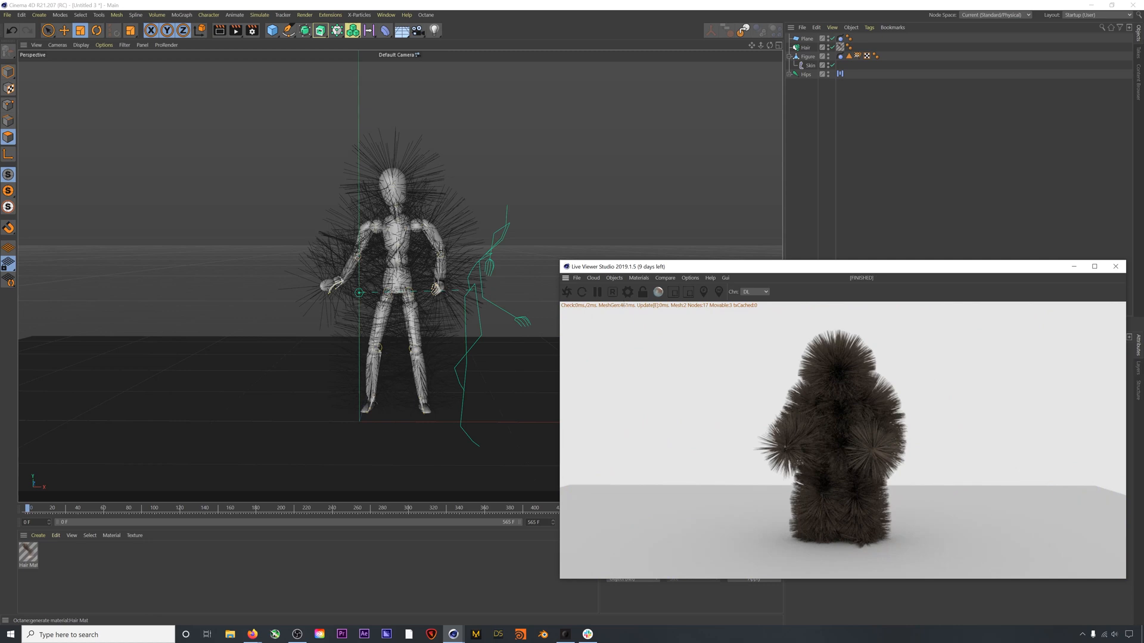
{"action": "left_click", "coordinate": [27, 552]}
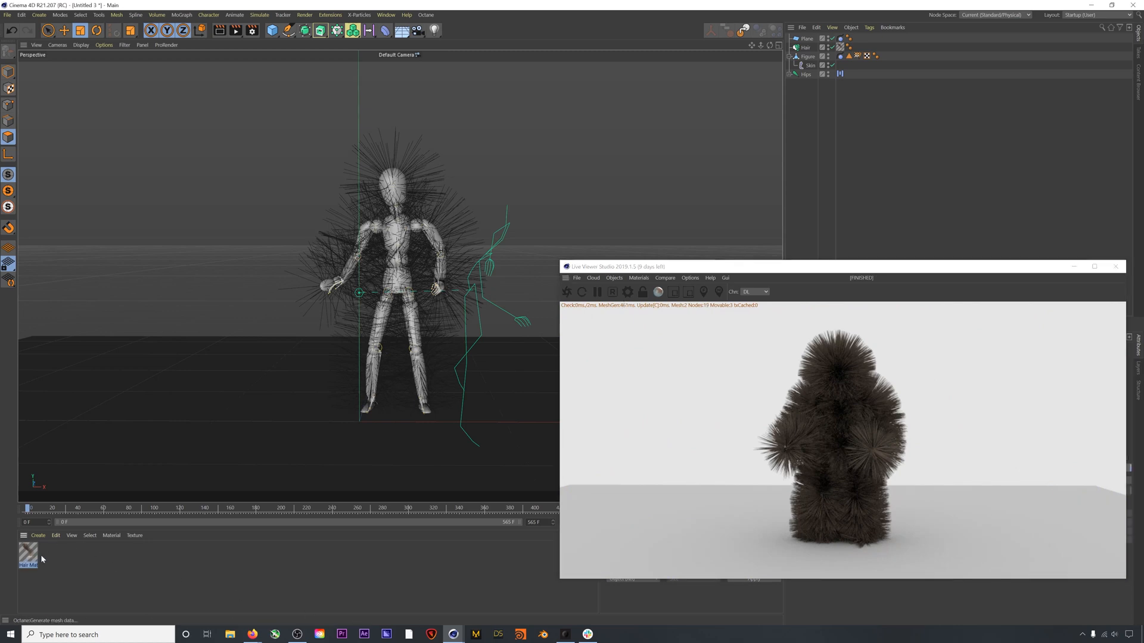
{"action": "double_click", "coordinate": [26, 553]}
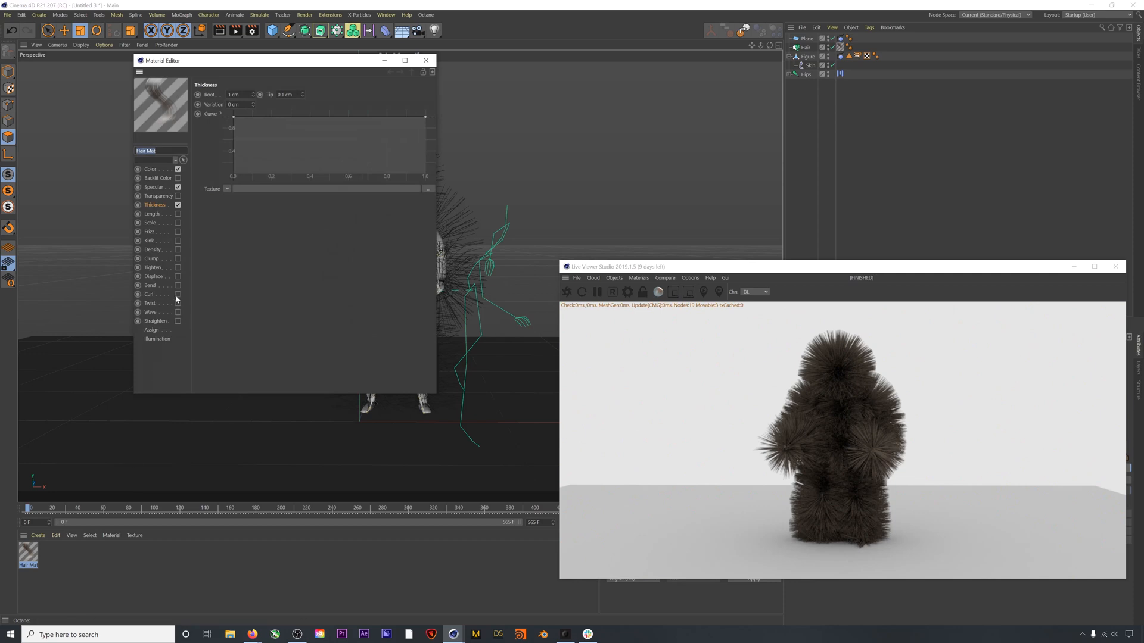
Step: Enable the hair material's Length channel with a Noise texture and adjust its sliders
{"action": "left_click", "coordinate": [152, 213]}
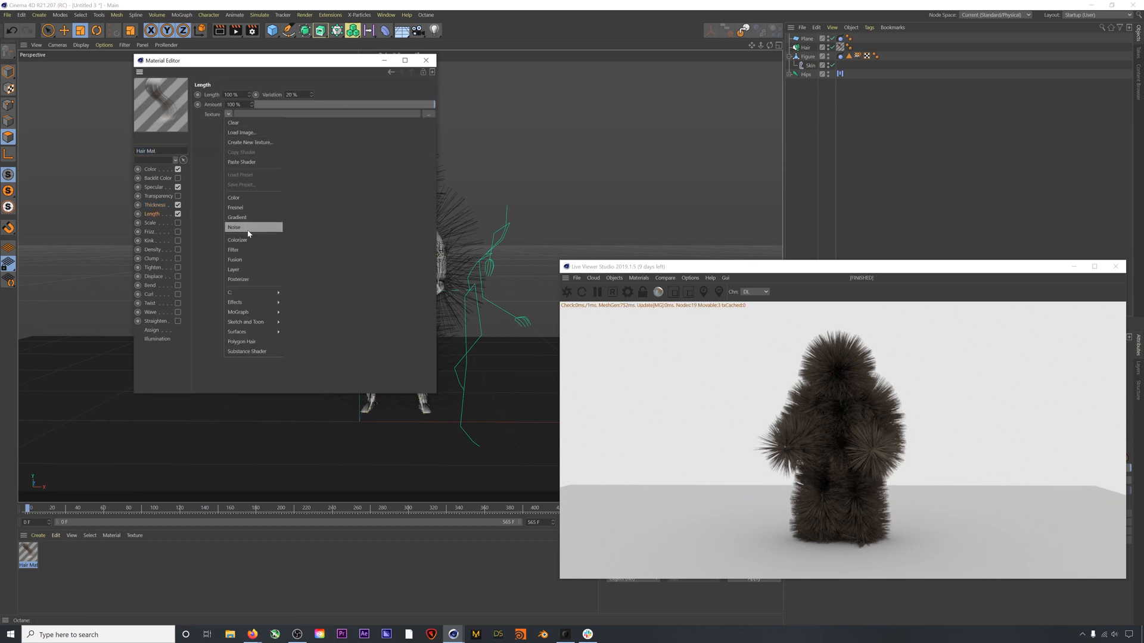
{"action": "left_click", "coordinate": [233, 227]}
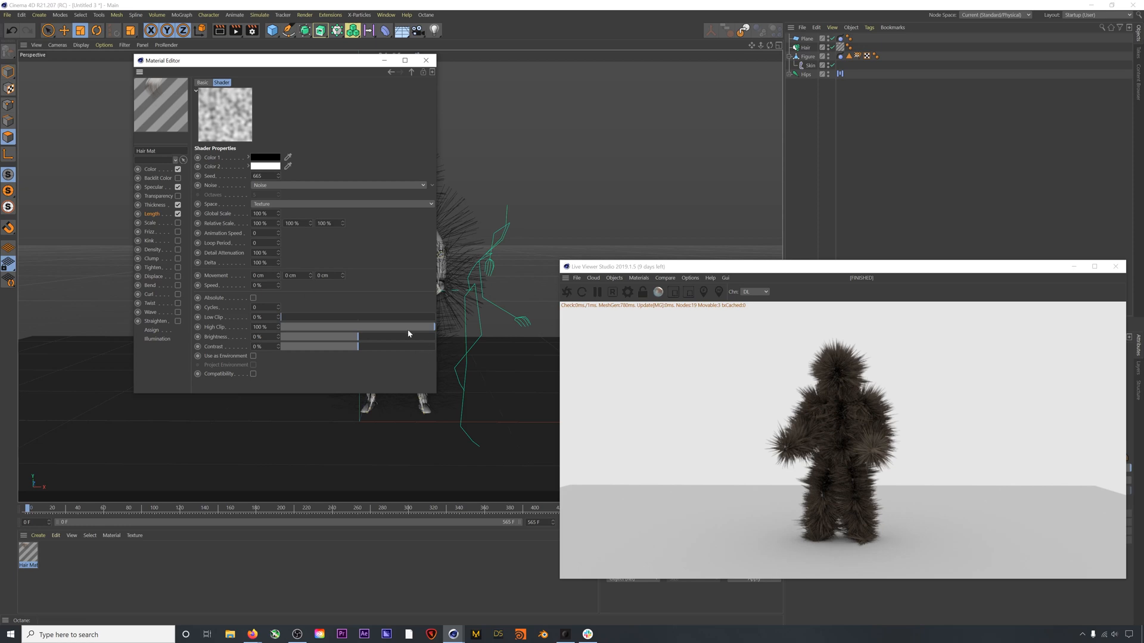
{"action": "left_click_drag", "start_coordinate": [434, 325], "coordinate": [379, 325]}
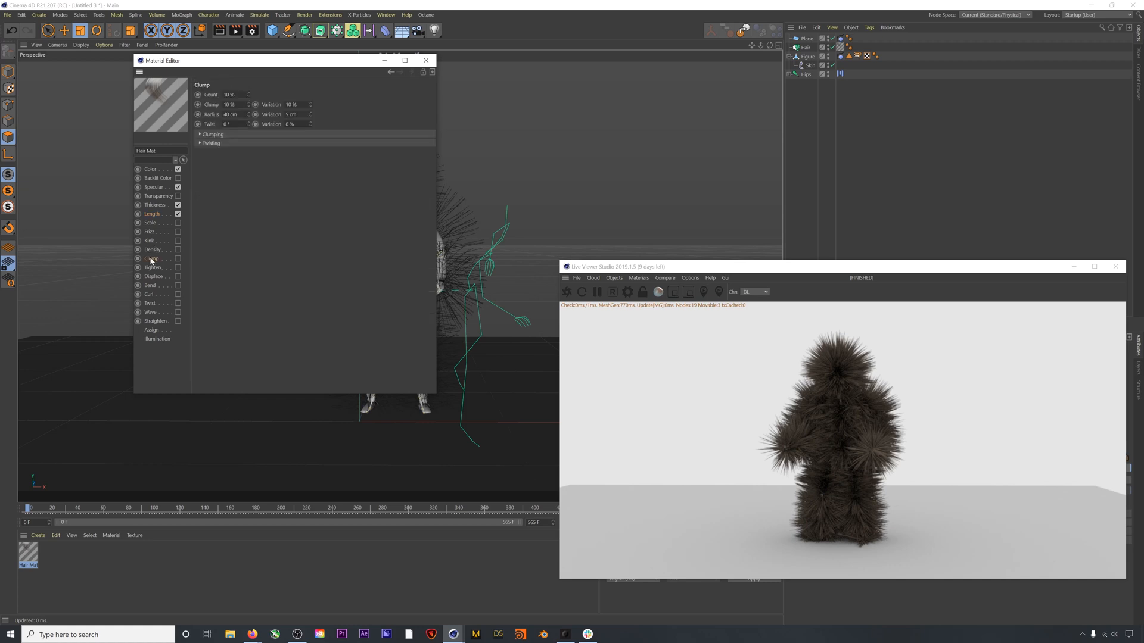
Step: Enable Clump with Count, Clump and Variation at 30%, then play the timeline
{"action": "left_click", "coordinate": [178, 258]}
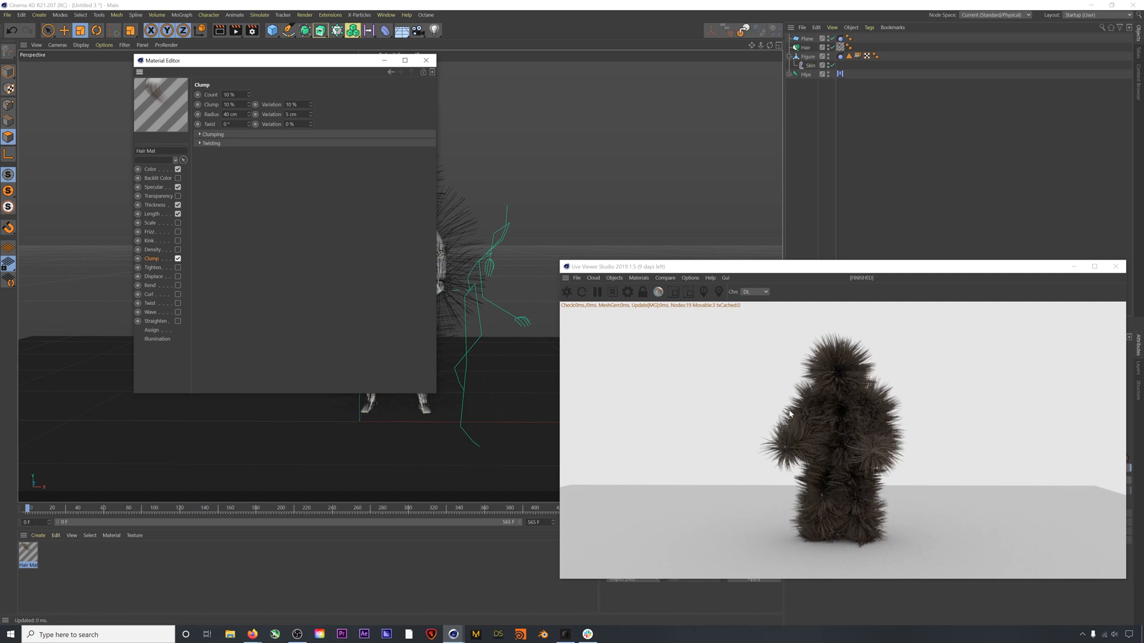
{"action": "mouse_move", "coordinate": [370, 180]}
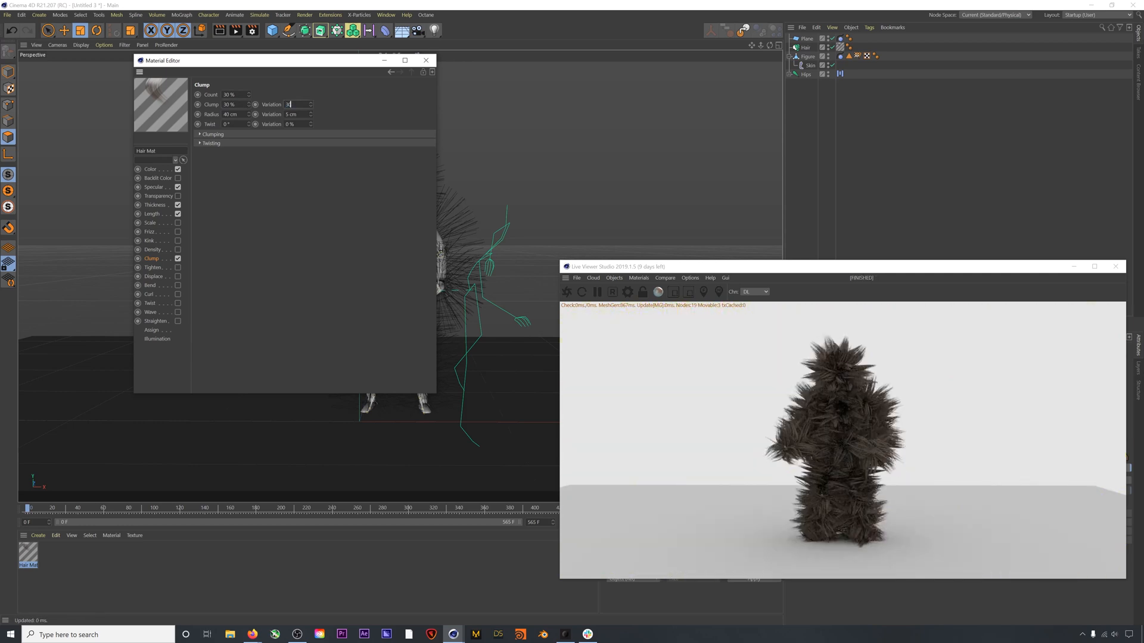
{"action": "type", "text": "30"}
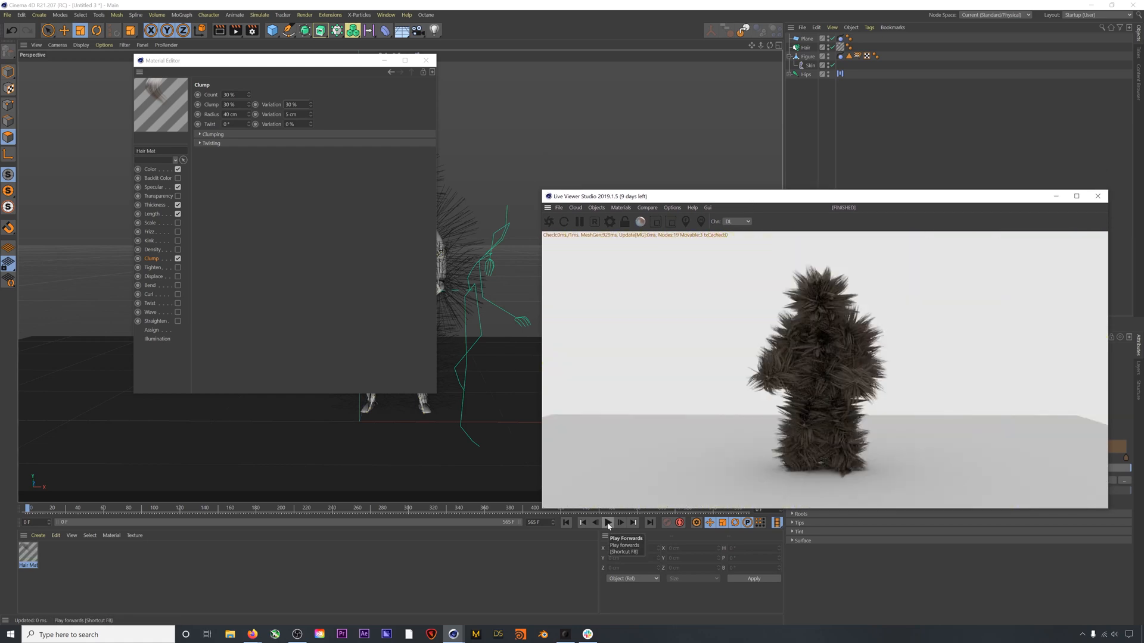
{"action": "left_click", "coordinate": [607, 523]}
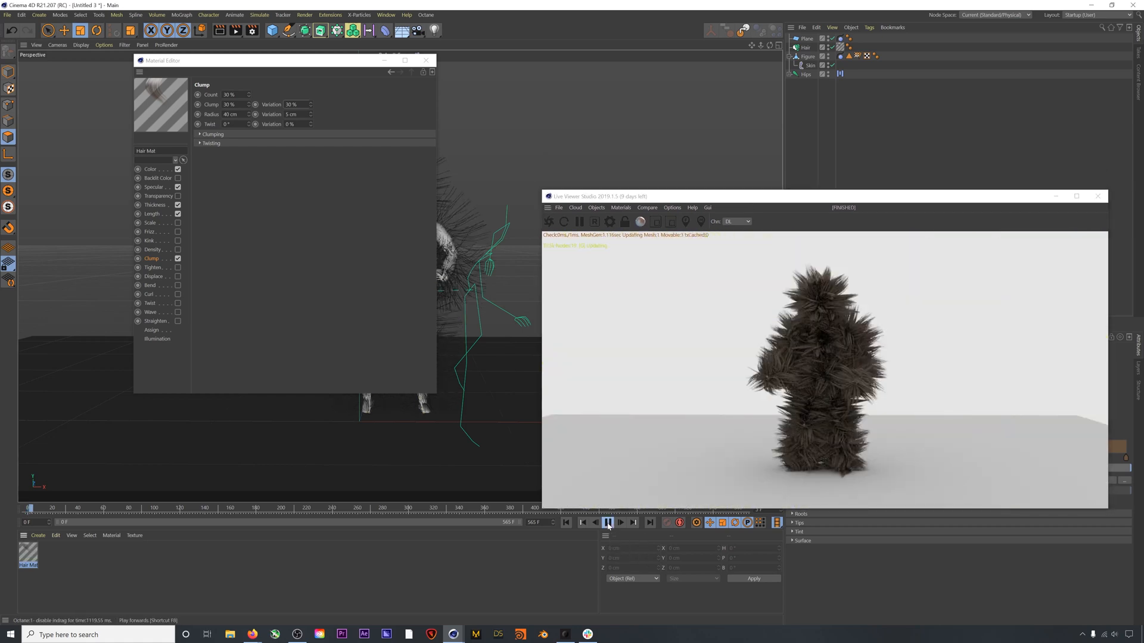
{"action": "mouse_move", "coordinate": [607, 523]}
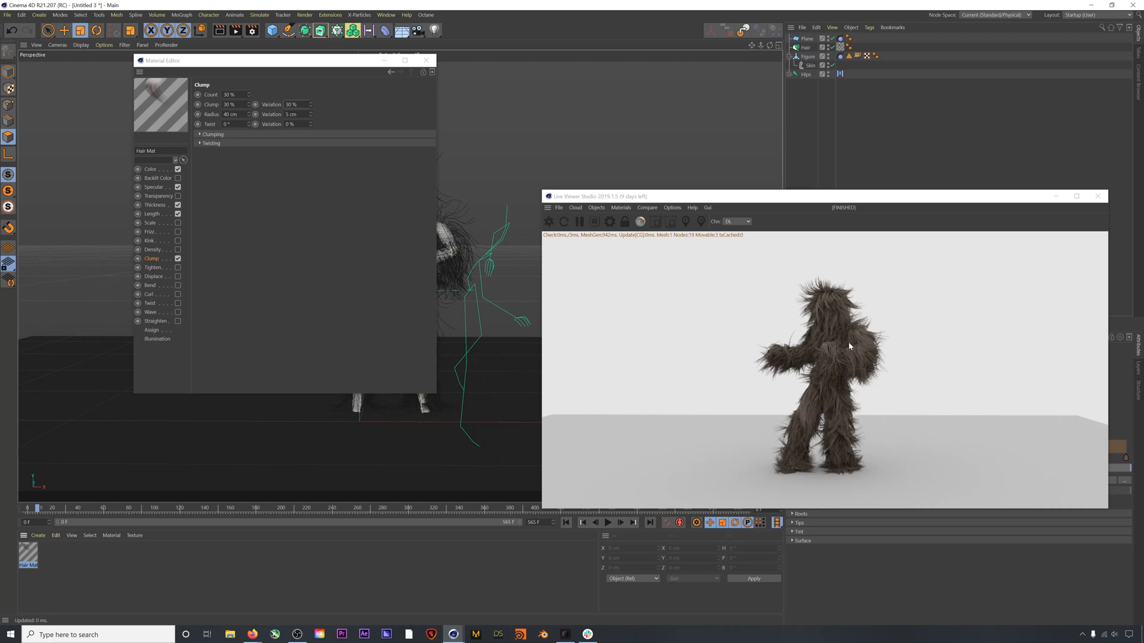
{"action": "mouse_move", "coordinate": [823, 324]}
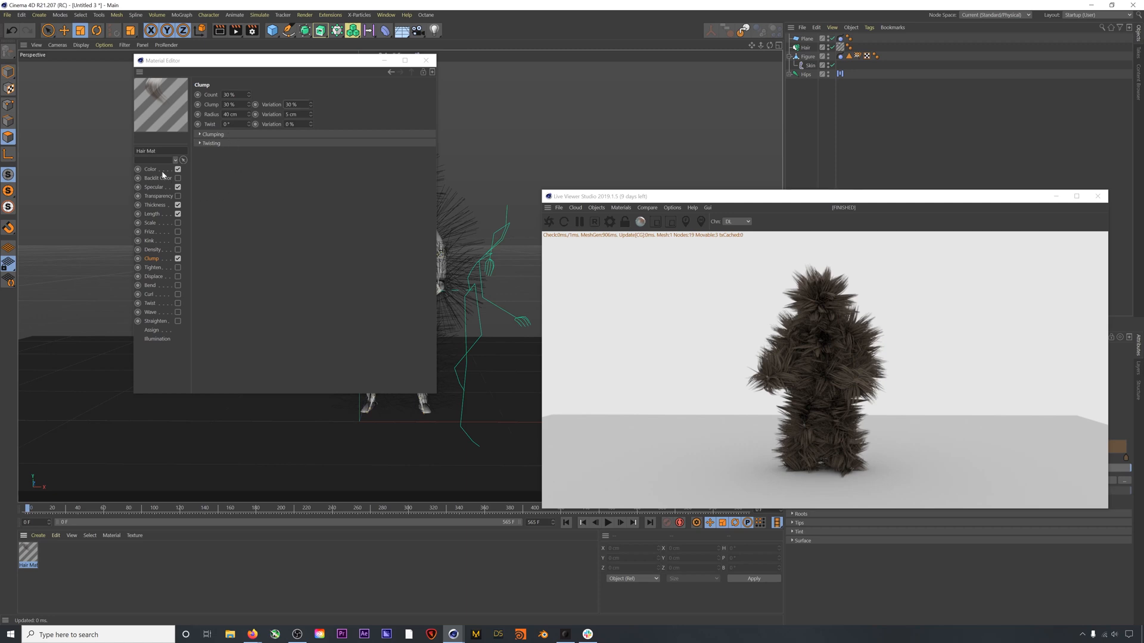
Step: Load a Noise shader into the hair Color texture, wrap it in a Colorizer, and edit it
{"action": "left_click", "coordinate": [150, 169]}
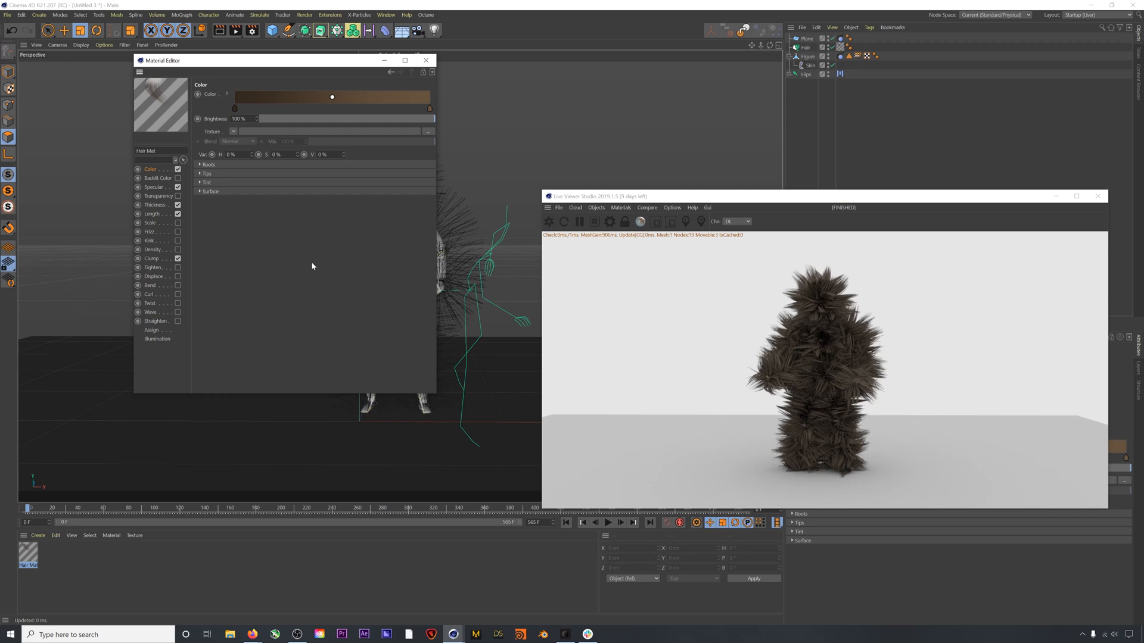
{"action": "left_click", "coordinate": [233, 131]}
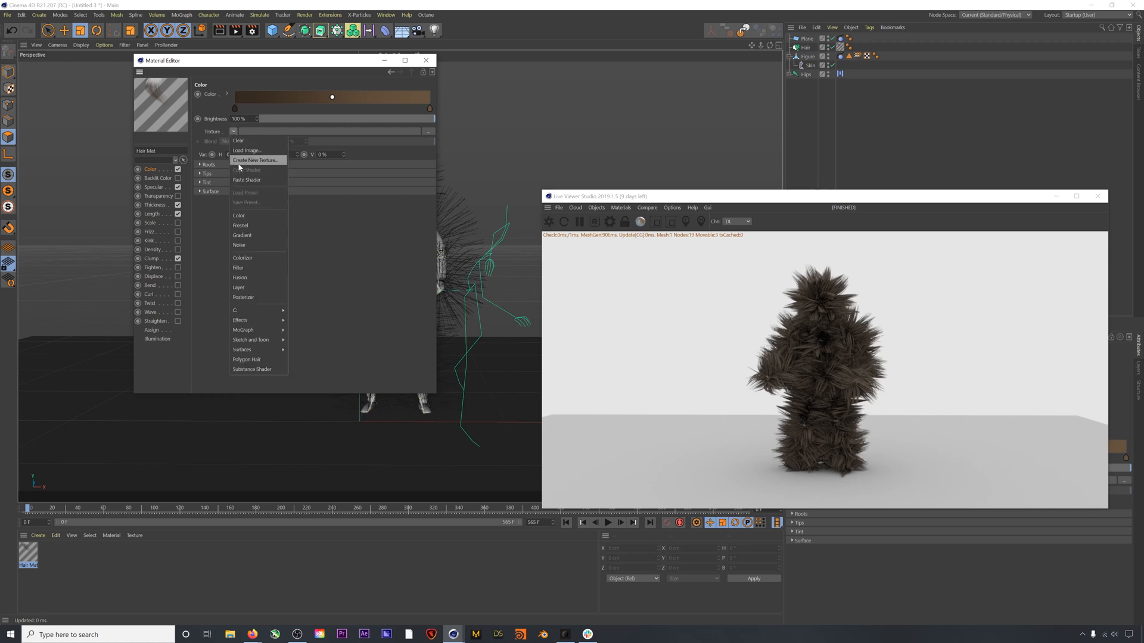
{"action": "mouse_move", "coordinate": [253, 244]}
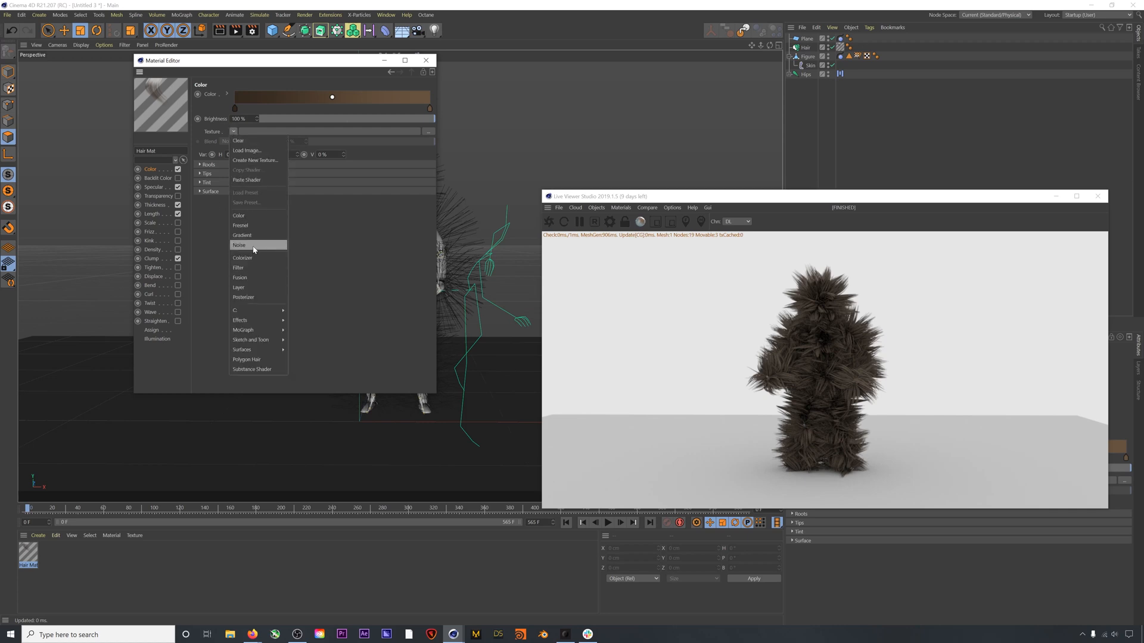
{"action": "left_click", "coordinate": [239, 244]}
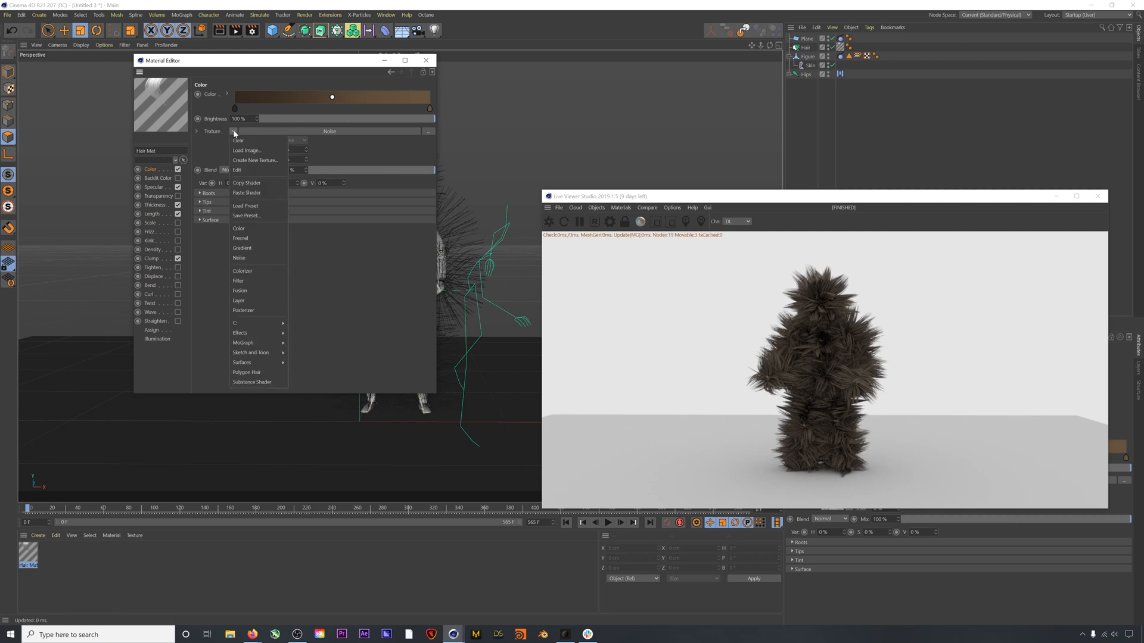
{"action": "mouse_move", "coordinate": [253, 271]}
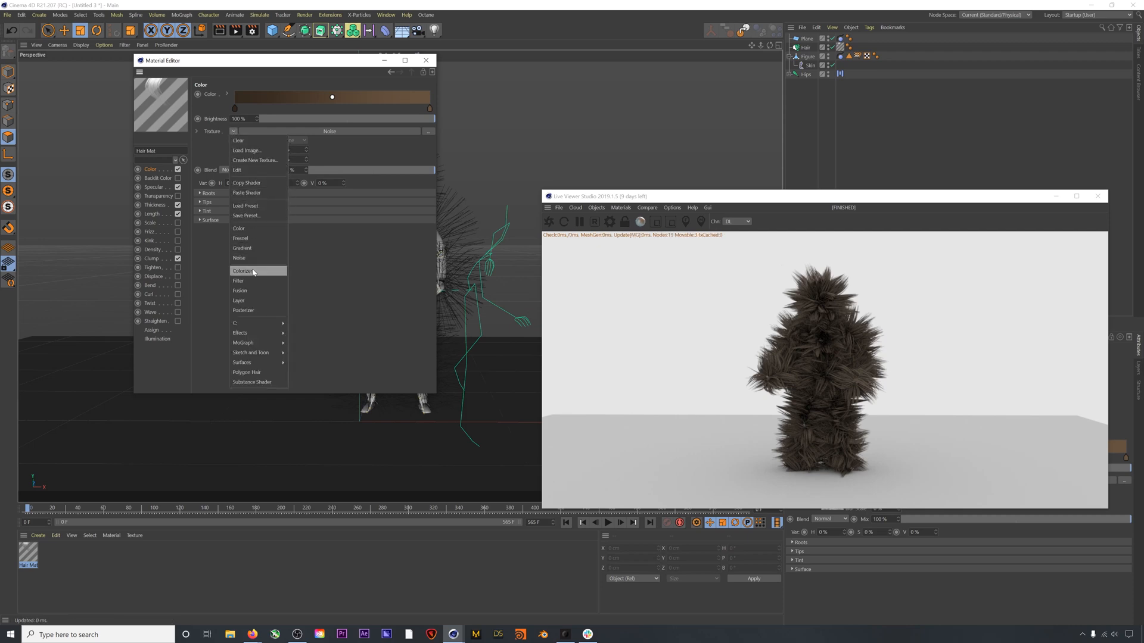
{"action": "left_click", "coordinate": [243, 271]}
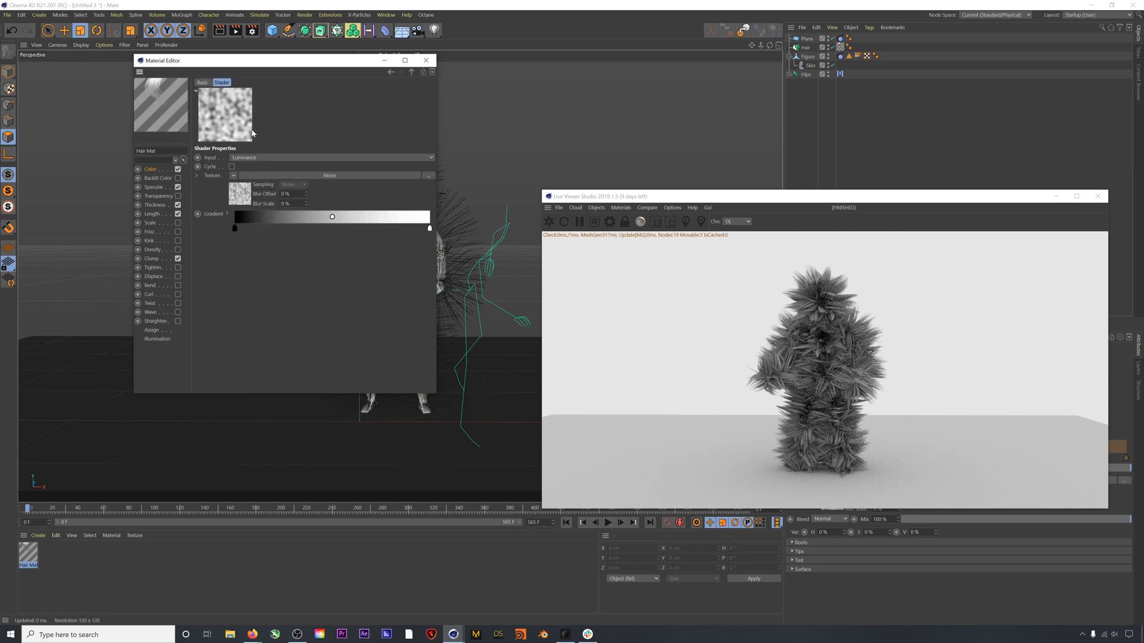
{"action": "left_click", "coordinate": [226, 213]}
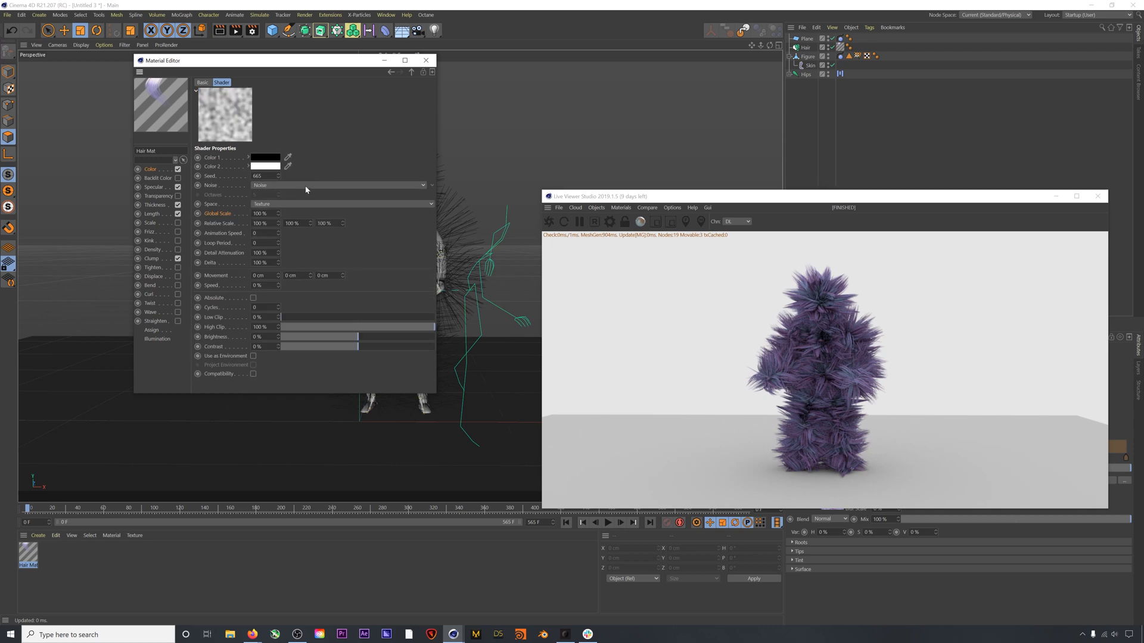
Step: Switch the hair noise type to Electric and play the animation to preview it
{"action": "left_click", "coordinate": [337, 185]}
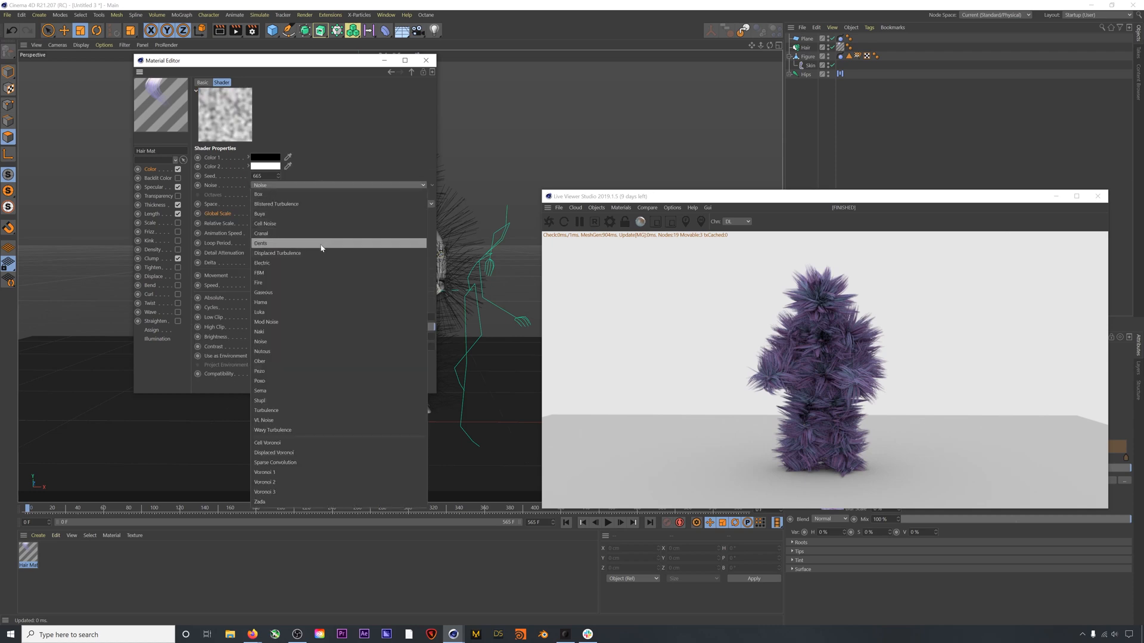
{"action": "left_click", "coordinate": [258, 263]}
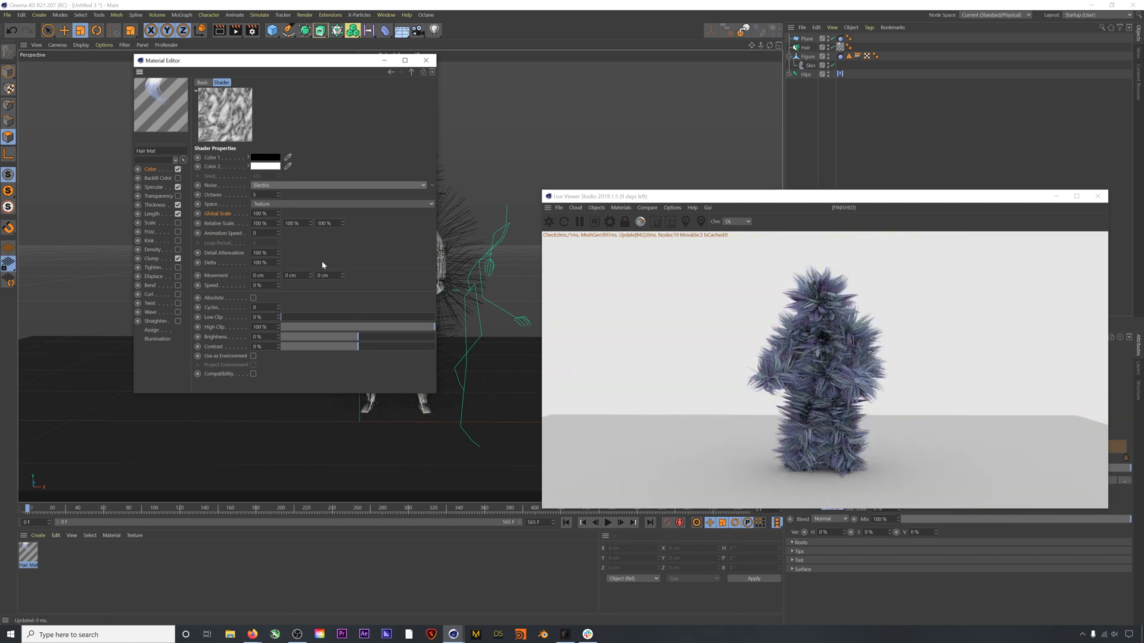
{"action": "left_click", "coordinate": [608, 523]}
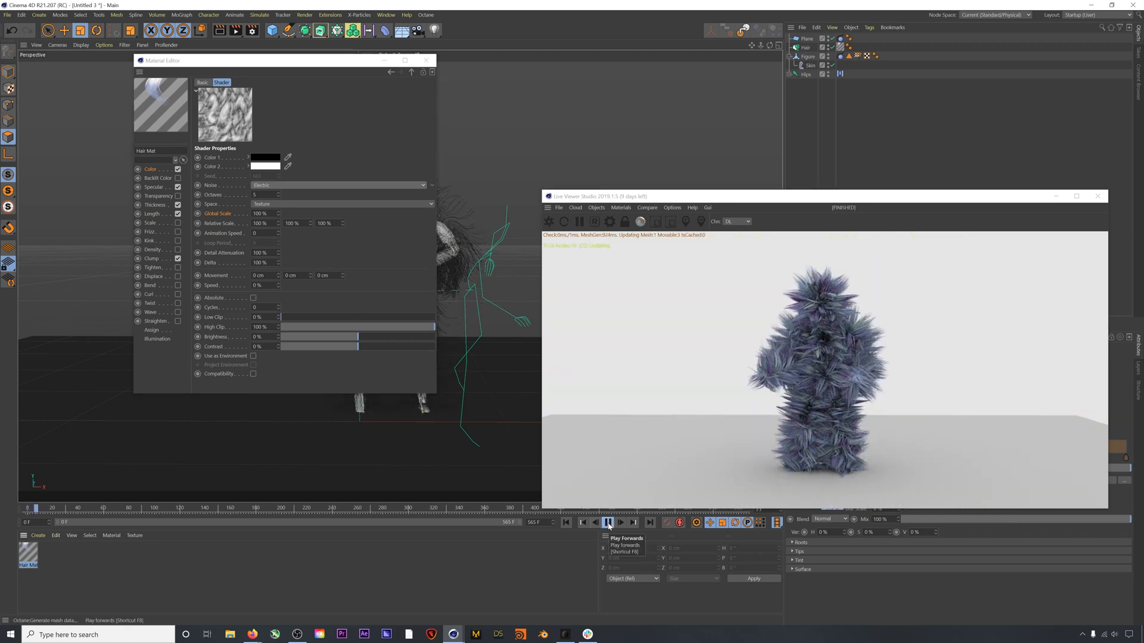
{"action": "left_click", "coordinate": [608, 522]}
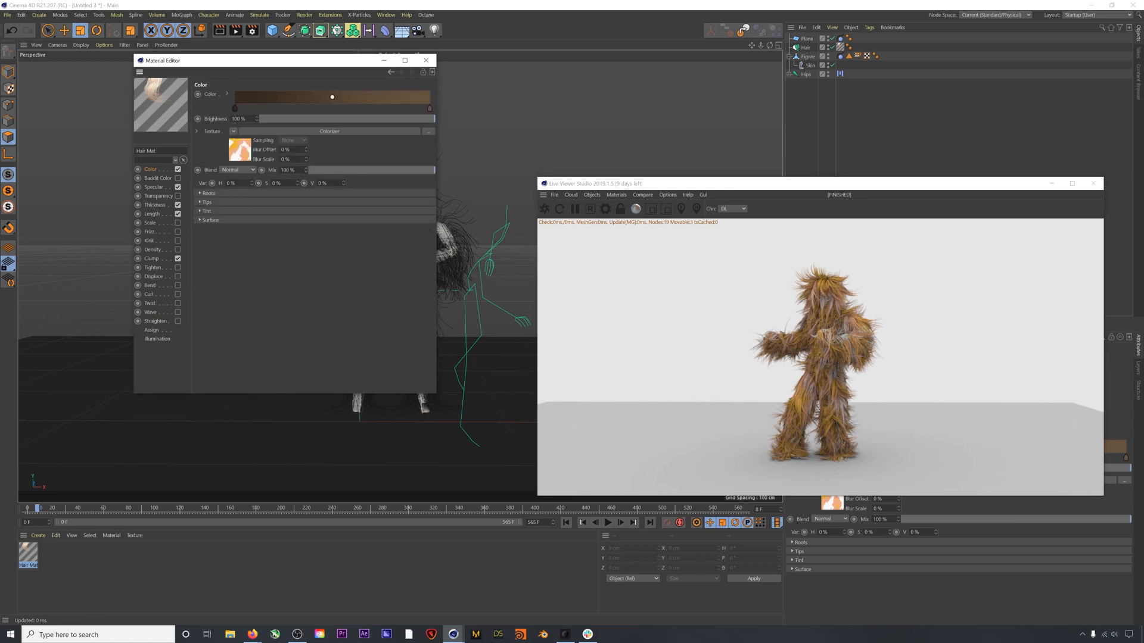
Step: Make a glossy Octane material with the copied colorizer pasted as its diffuse texture
{"action": "left_click", "coordinate": [37, 534]}
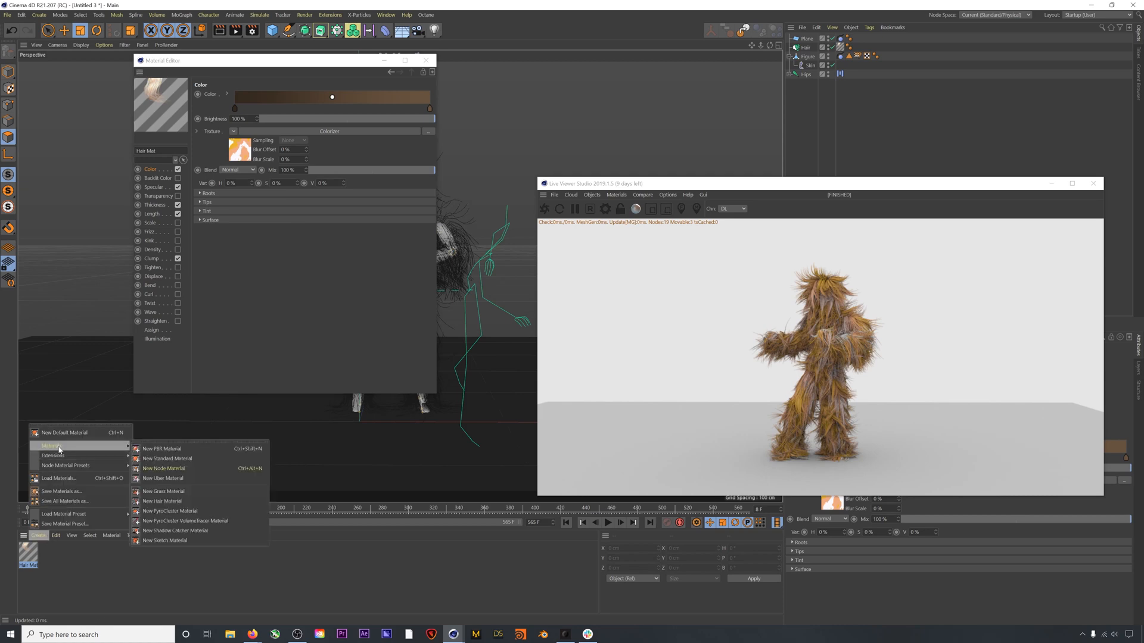
{"action": "mouse_move", "coordinate": [62, 479]}
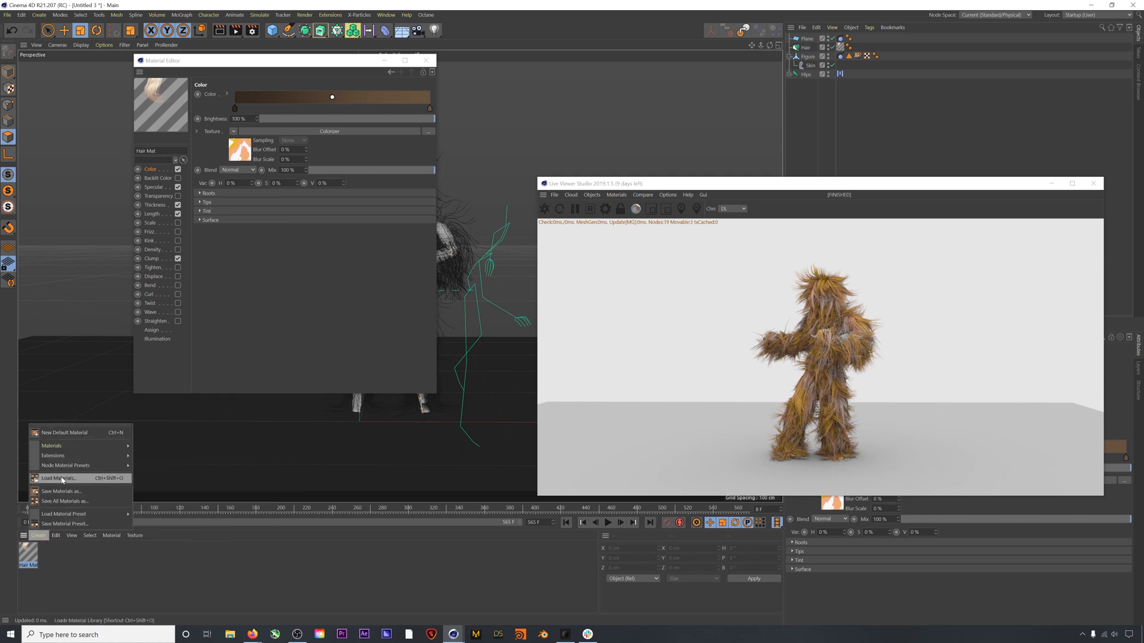
{"action": "left_click", "coordinate": [54, 455]}
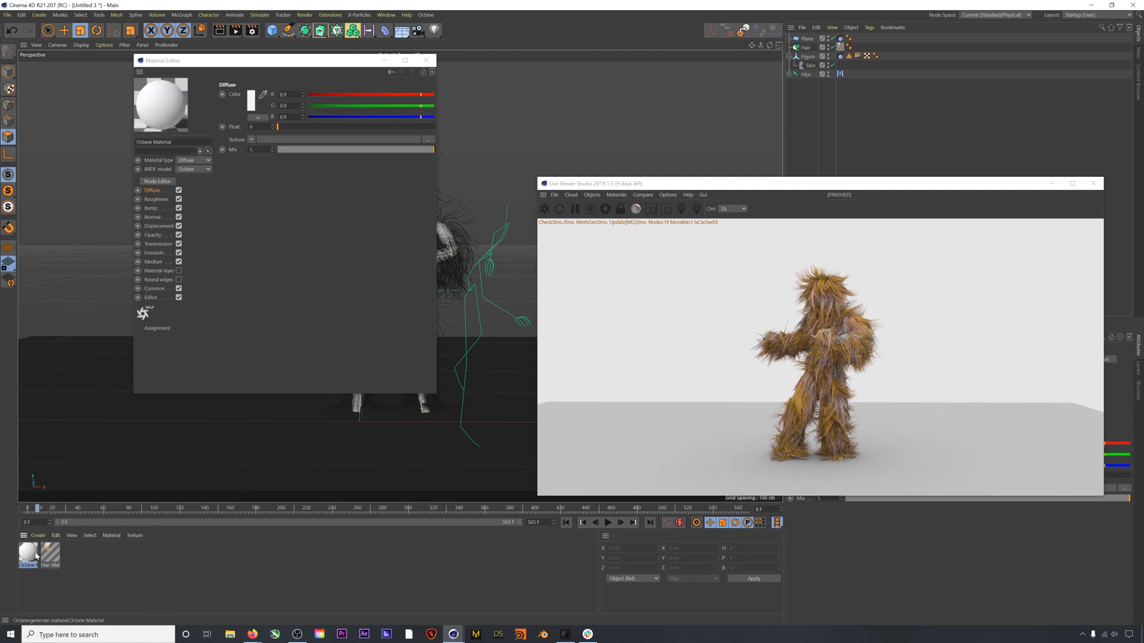
{"action": "left_click", "coordinate": [192, 160]}
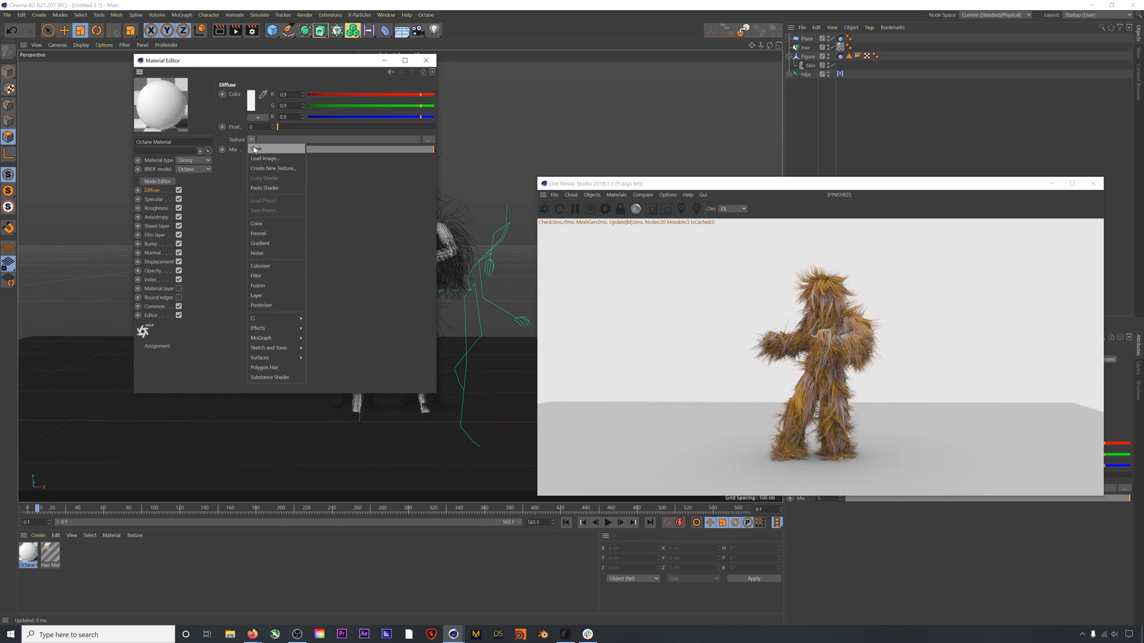
{"action": "left_click", "coordinate": [260, 266]}
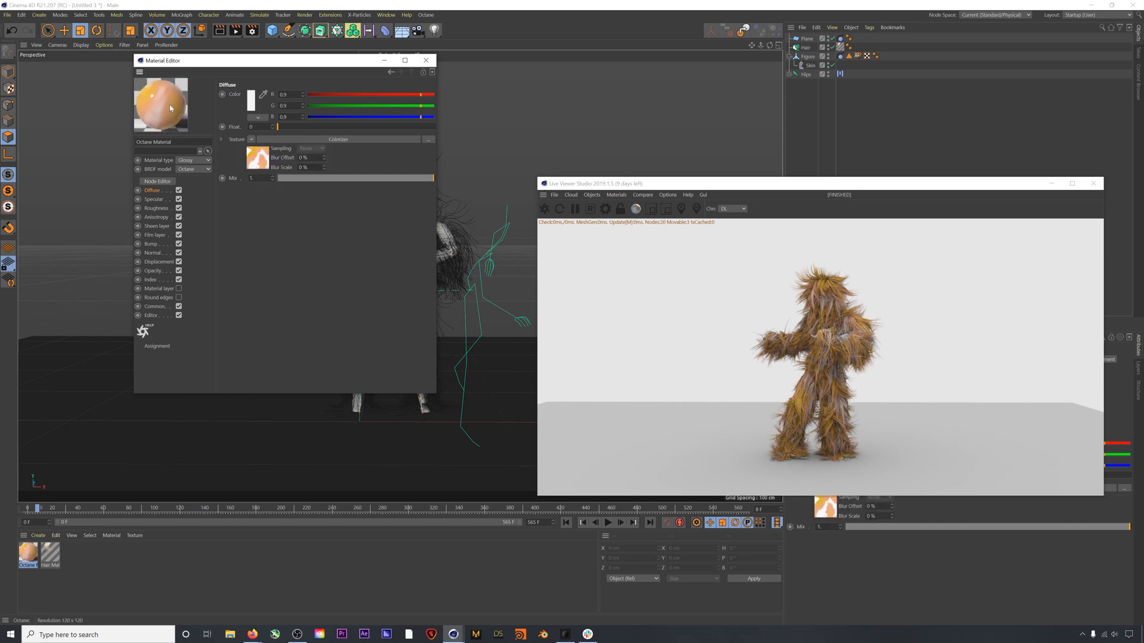
{"action": "mouse_move", "coordinate": [163, 106]}
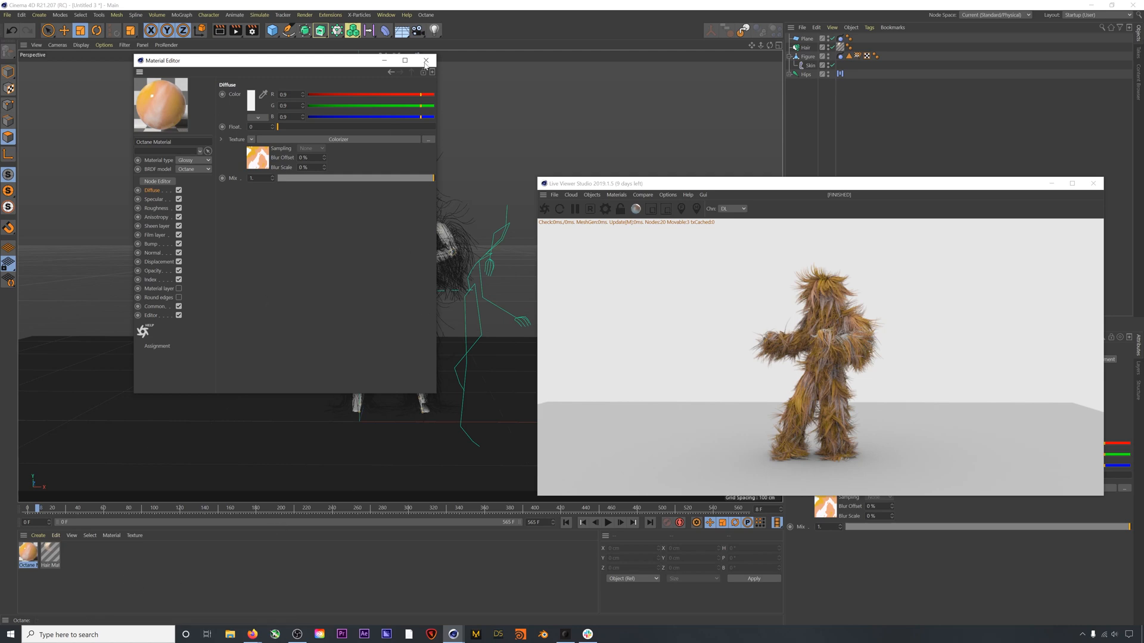
Step: Apply the orange material to the figure, then play the animation with hair guides shown
{"action": "left_click", "coordinate": [425, 61]}
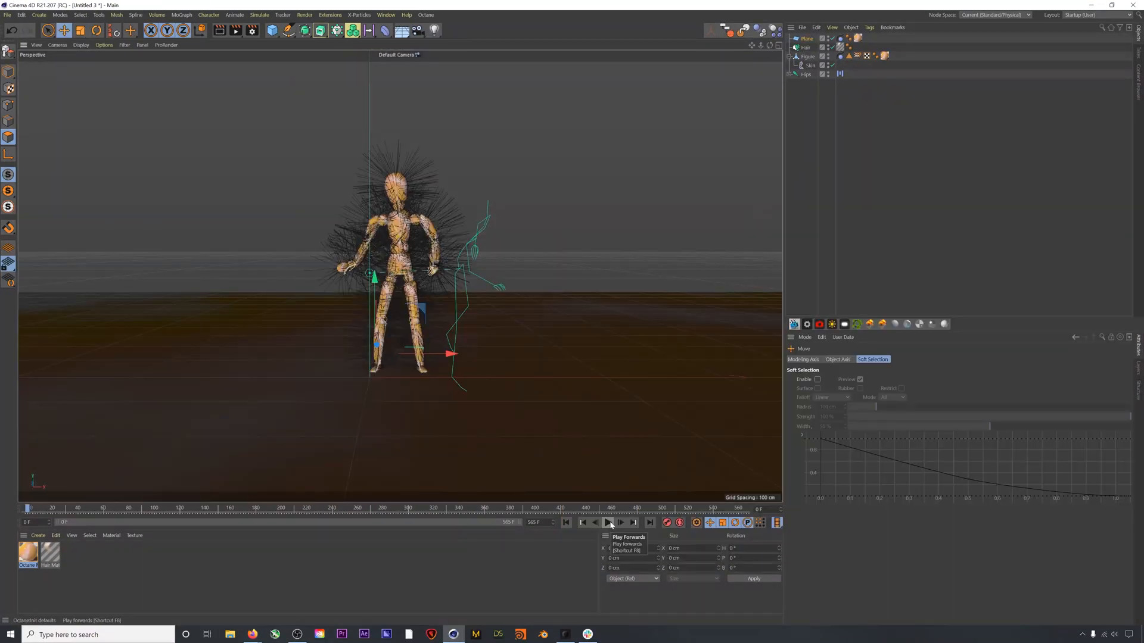
{"action": "left_click", "coordinate": [608, 523]}
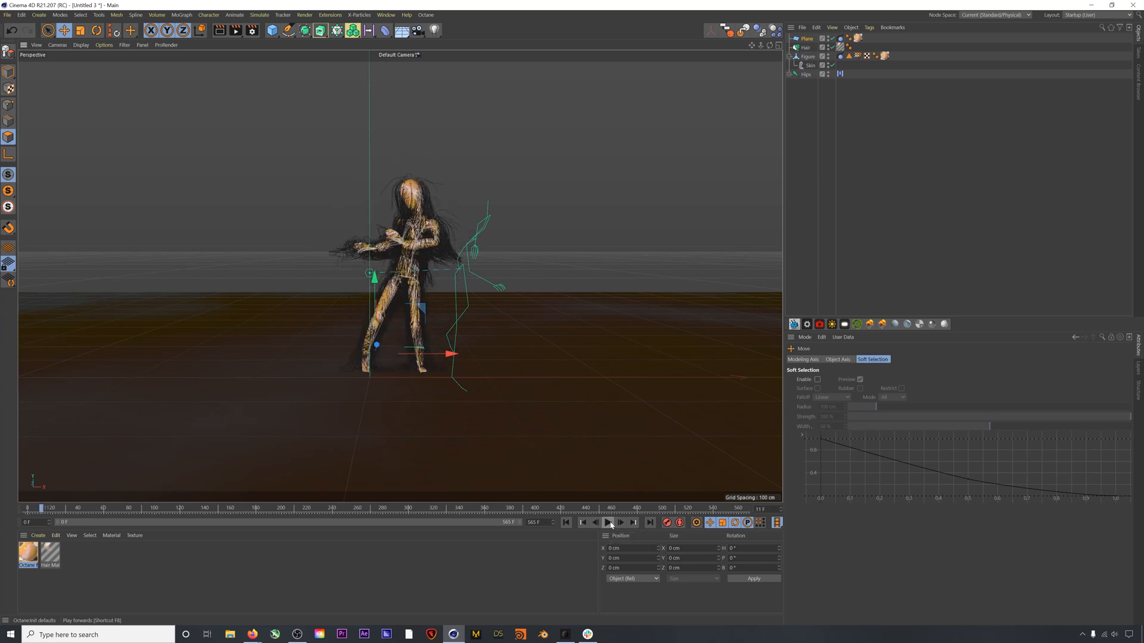
{"action": "left_click", "coordinate": [805, 46]}
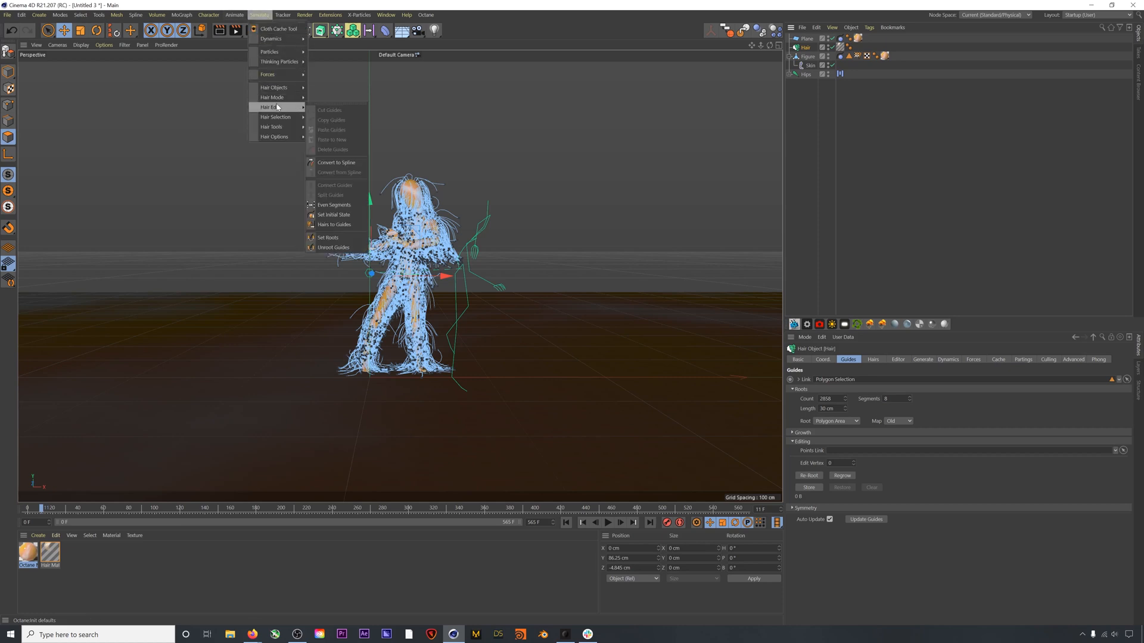
{"action": "mouse_move", "coordinate": [333, 214]}
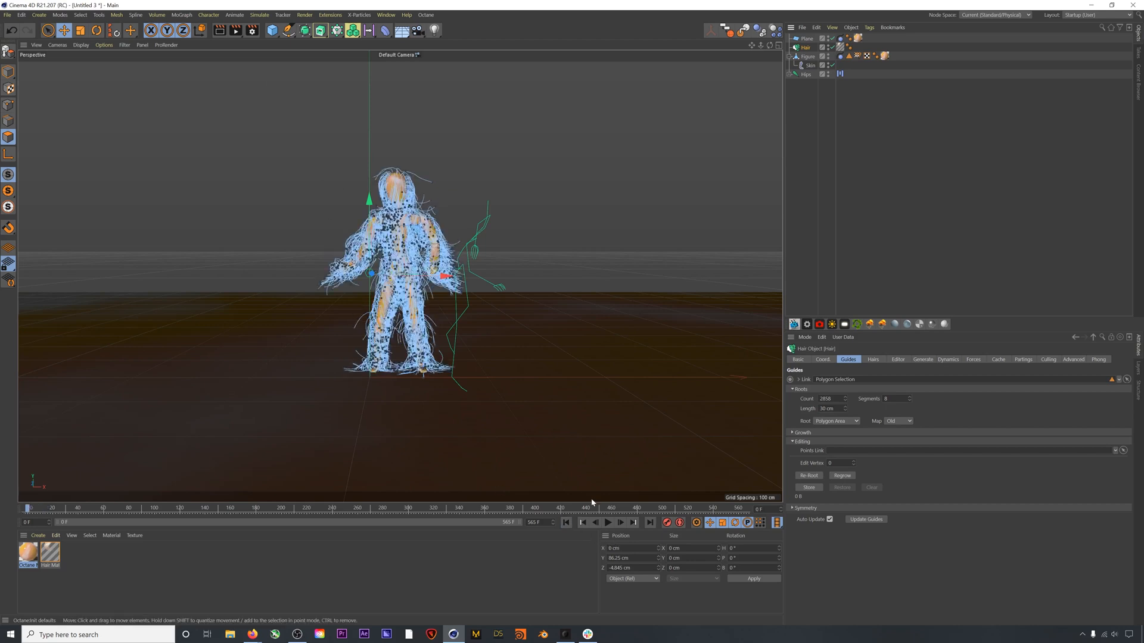
{"action": "left_click", "coordinate": [607, 523]}
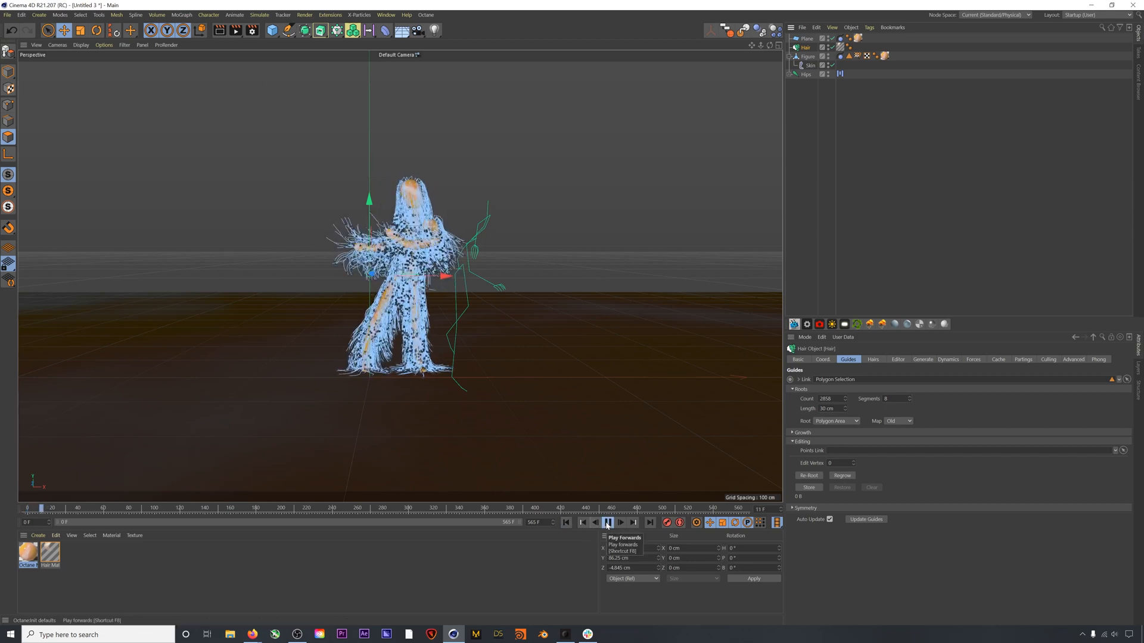
{"action": "left_click", "coordinate": [608, 522]}
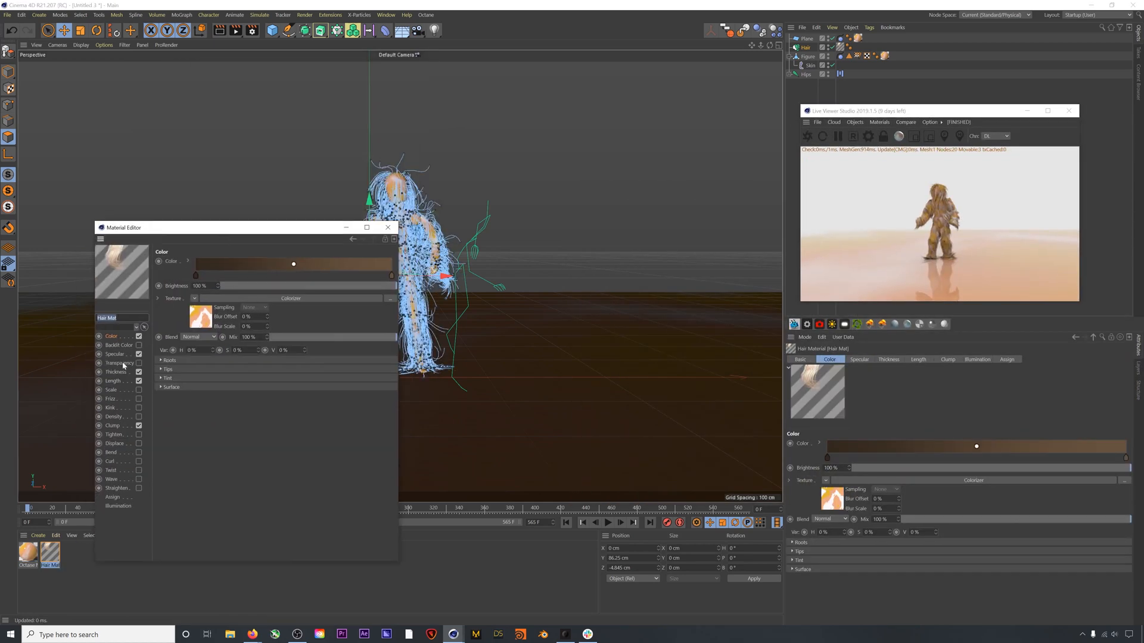
Step: Set Hair Mat thickness to 0.1 cm root and 0.05 cm tip
{"action": "left_click", "coordinate": [117, 372]}
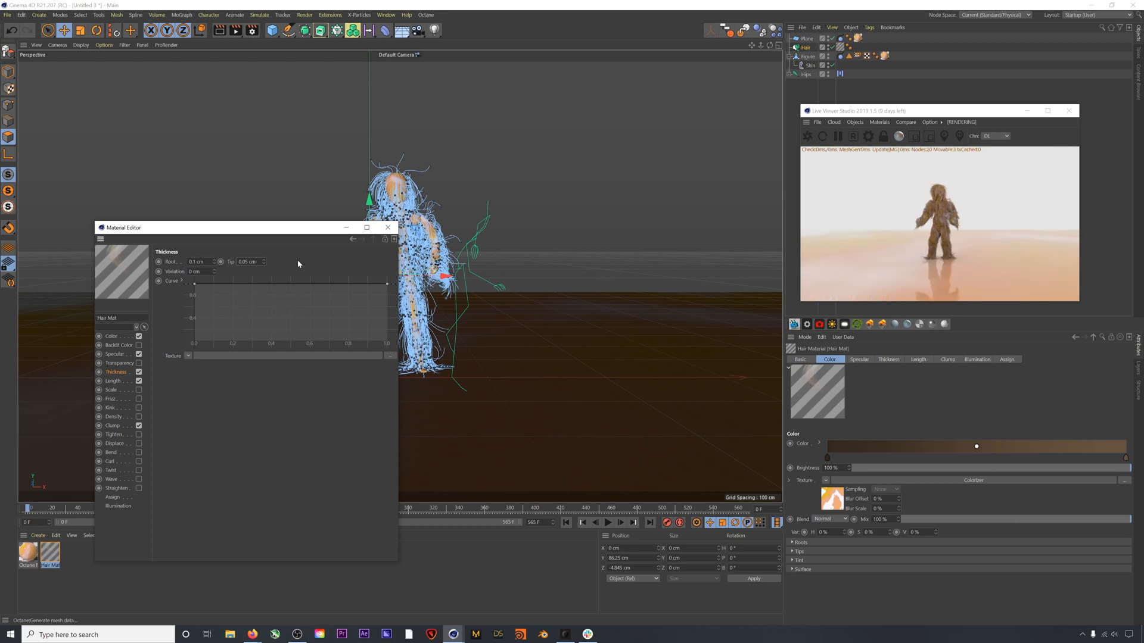
{"action": "left_click", "coordinate": [387, 227]}
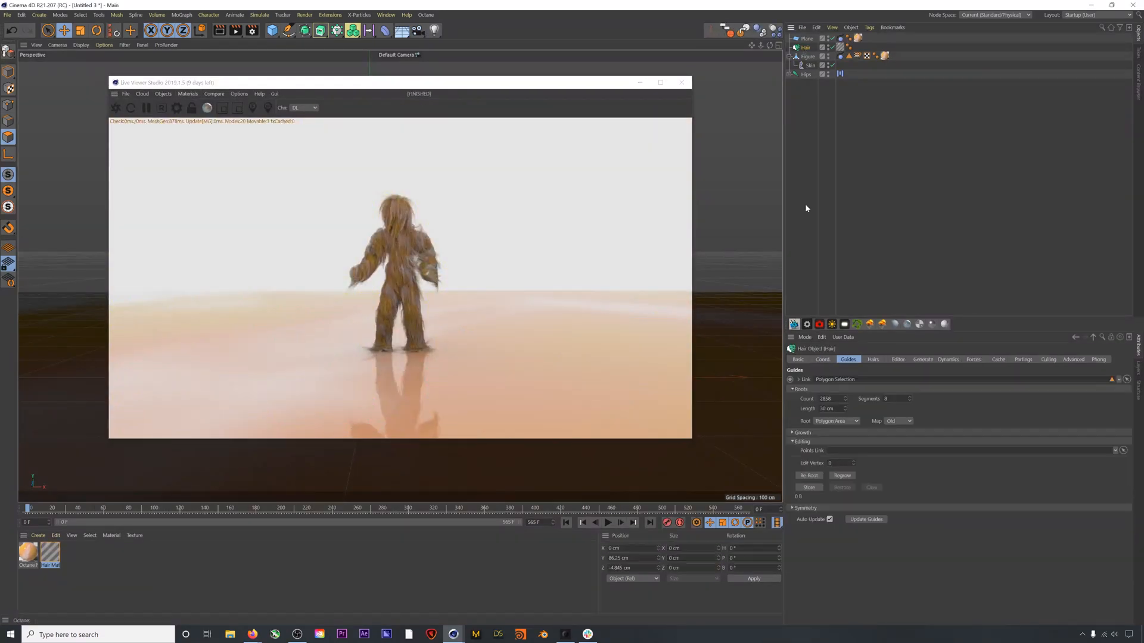
Step: Add the textured ground plane, OctaneDaylight and OctaneCamera, and tune depth of field
{"action": "left_click", "coordinate": [872, 359]}
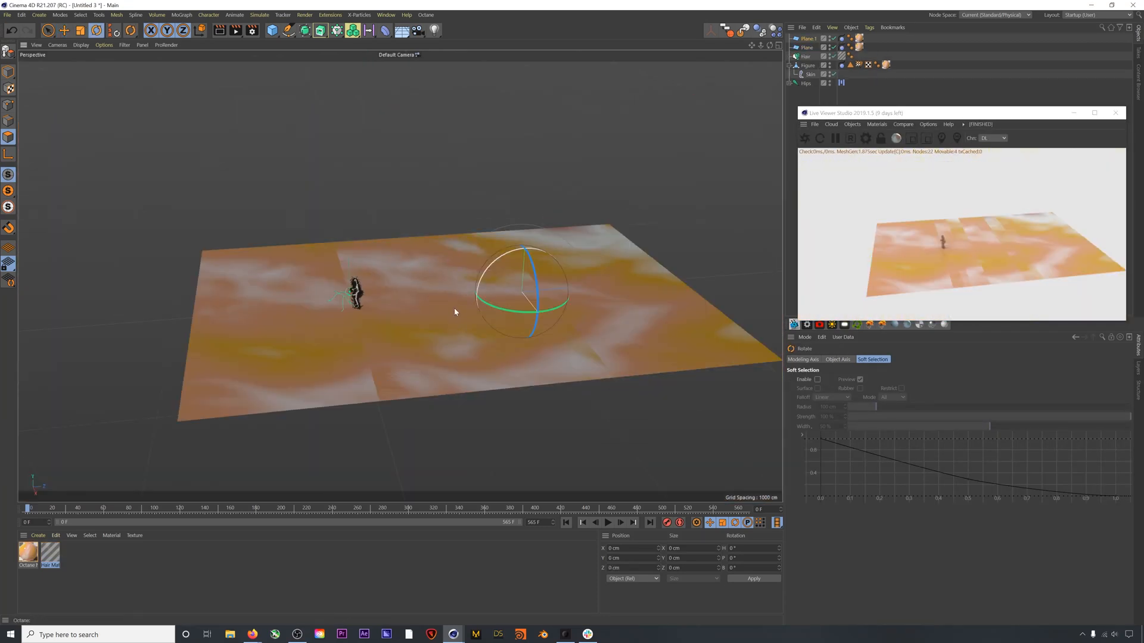
{"action": "left_click", "coordinate": [559, 162]}
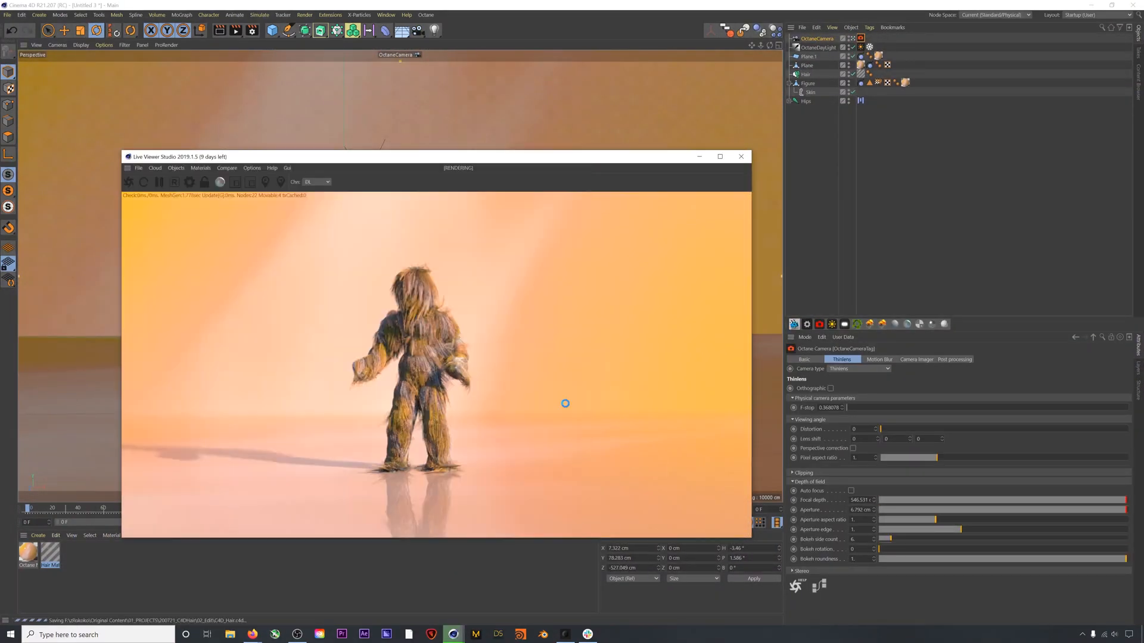
Step: Upload HairMonster_Tpose_Mixamo to Mixamo as a new character
{"action": "left_click_drag", "start_coordinate": [439, 156], "coordinate": [467, 153]}
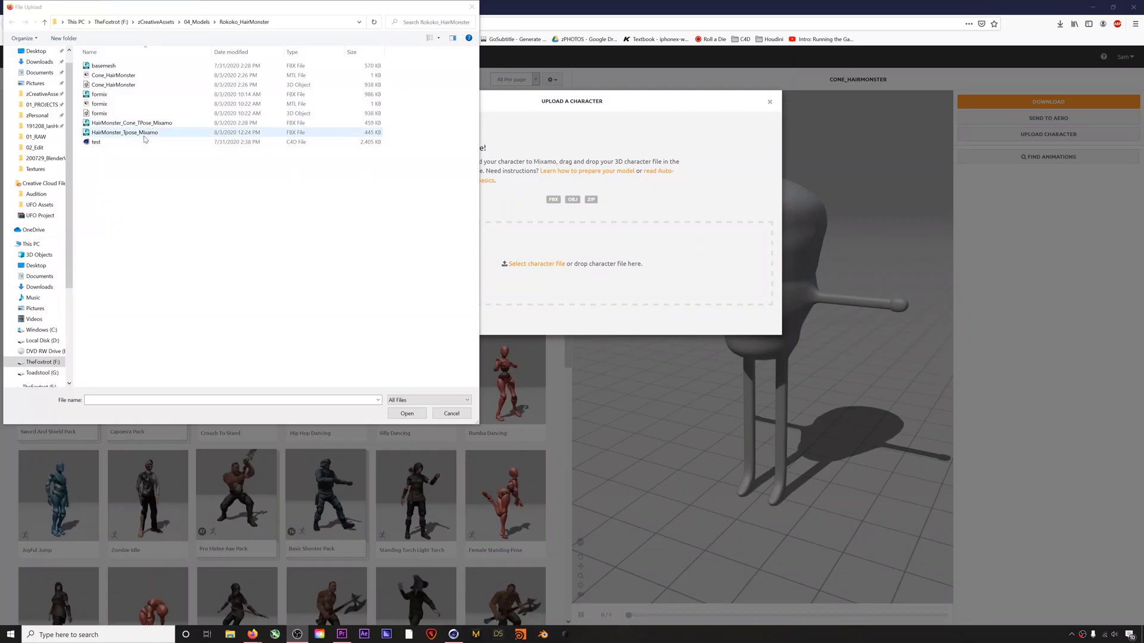
{"action": "left_click", "coordinate": [407, 413]}
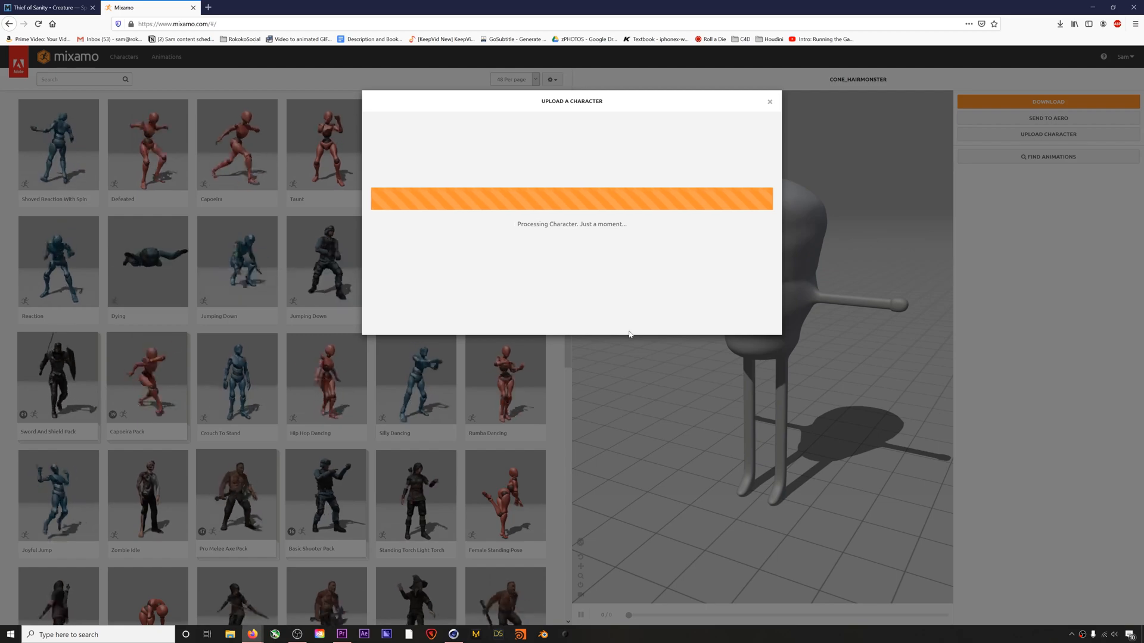